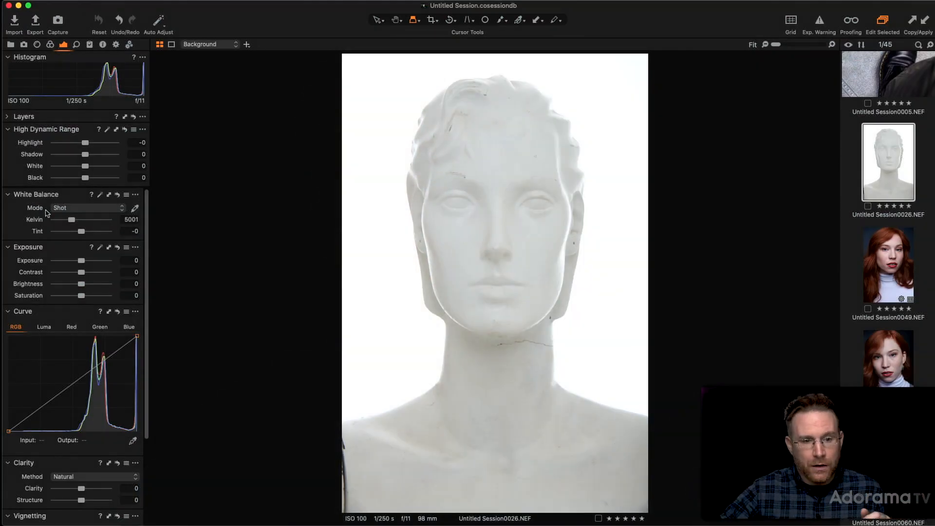
mouse_move(466, 80)
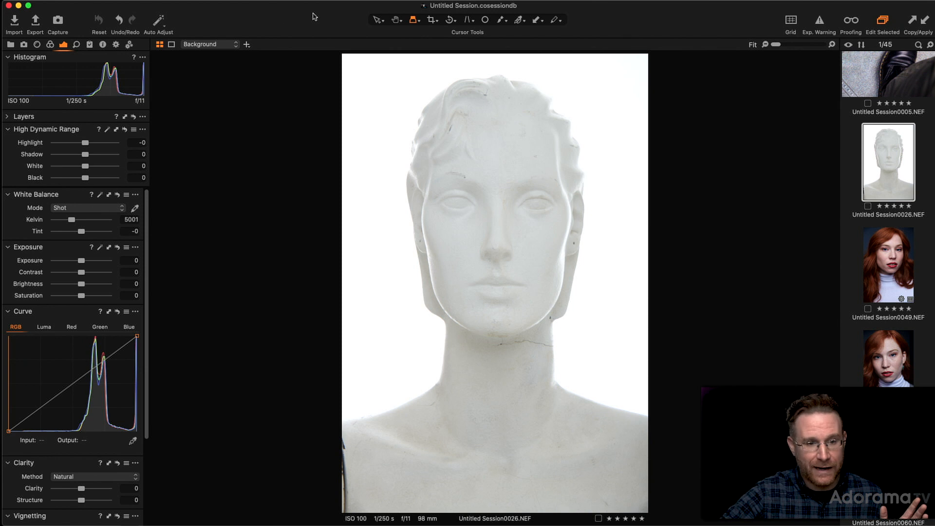
mouse_move(201, 77)
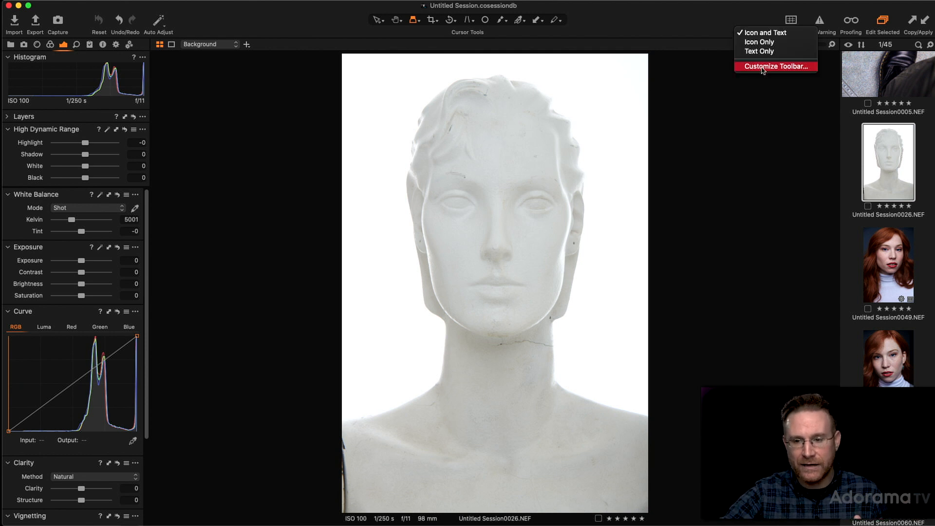
- Open and close the toolbar customization, then expand and collapse the Layers tool
left_click(776, 66)
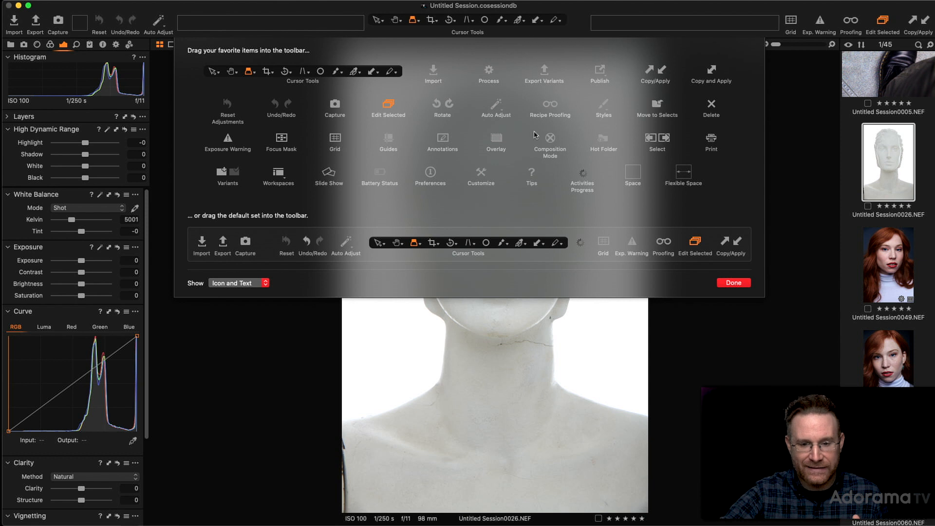
mouse_move(572, 208)
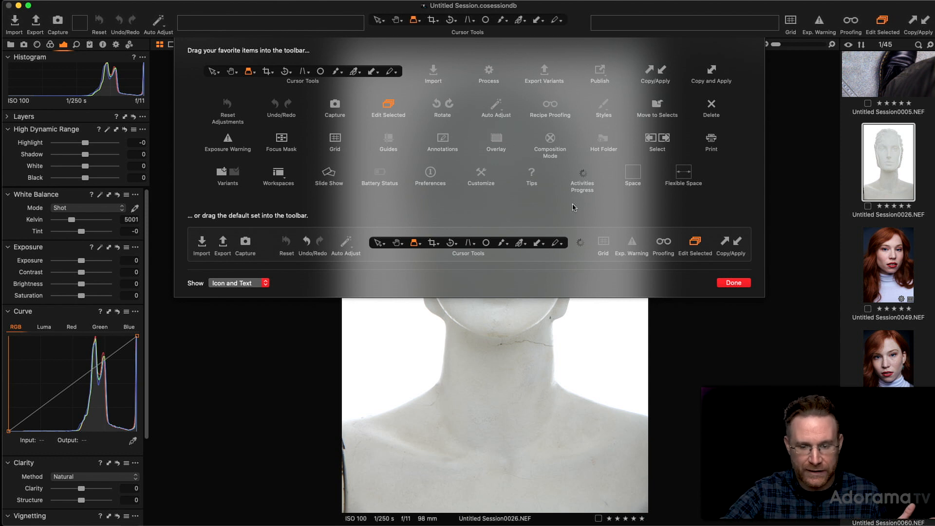
left_click(734, 282)
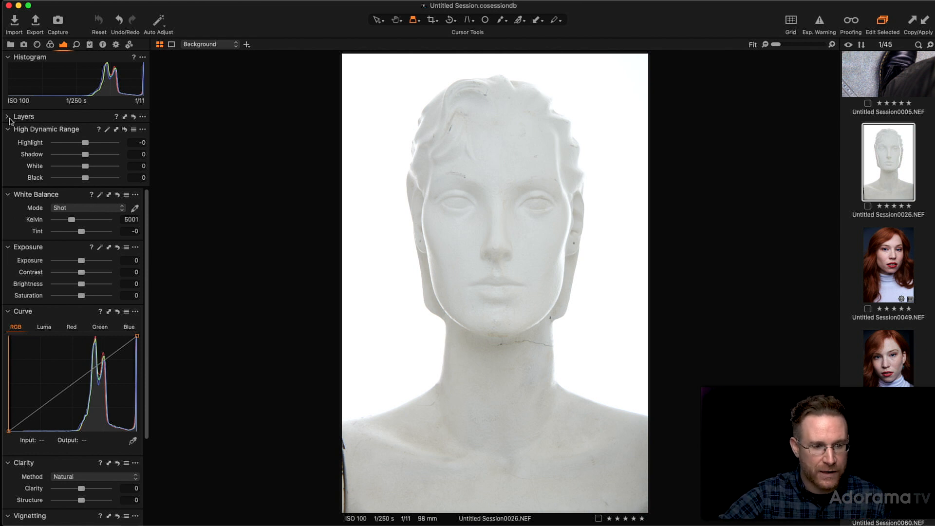
left_click(6, 116)
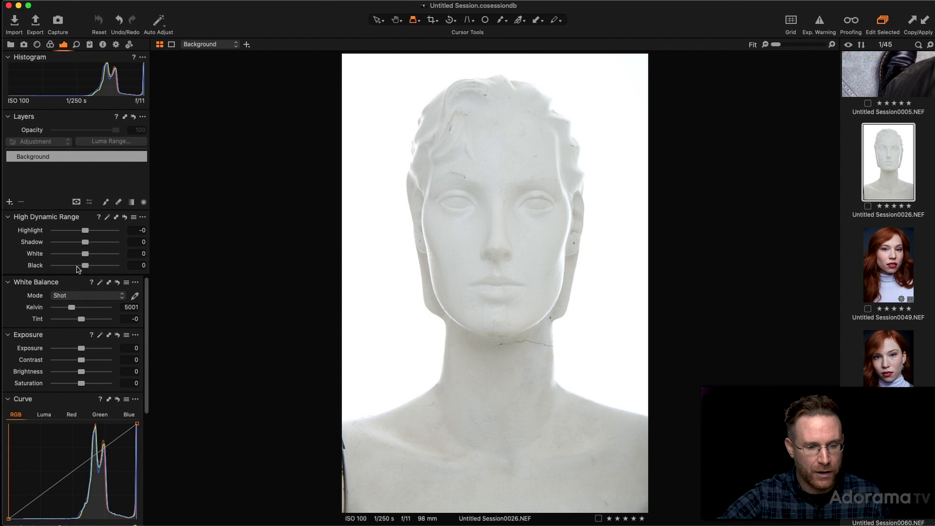
scroll("down", 3)
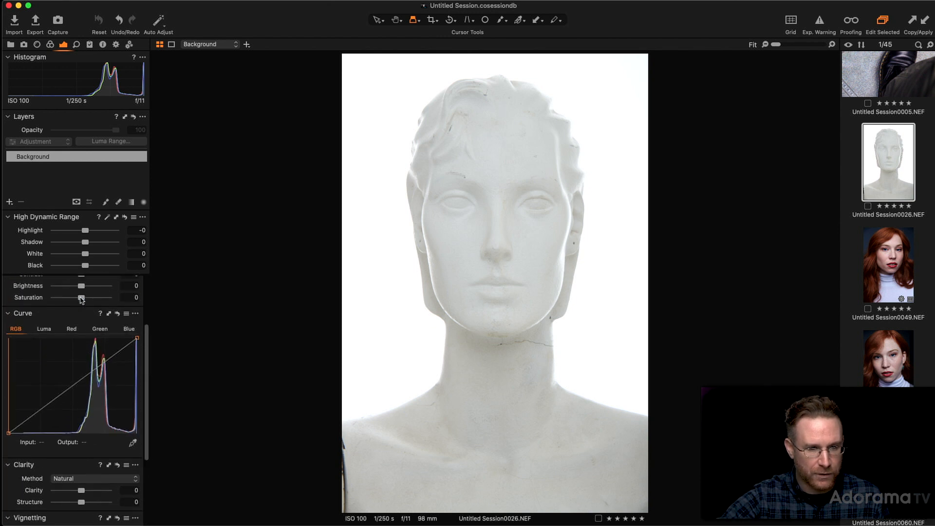
left_click(8, 117)
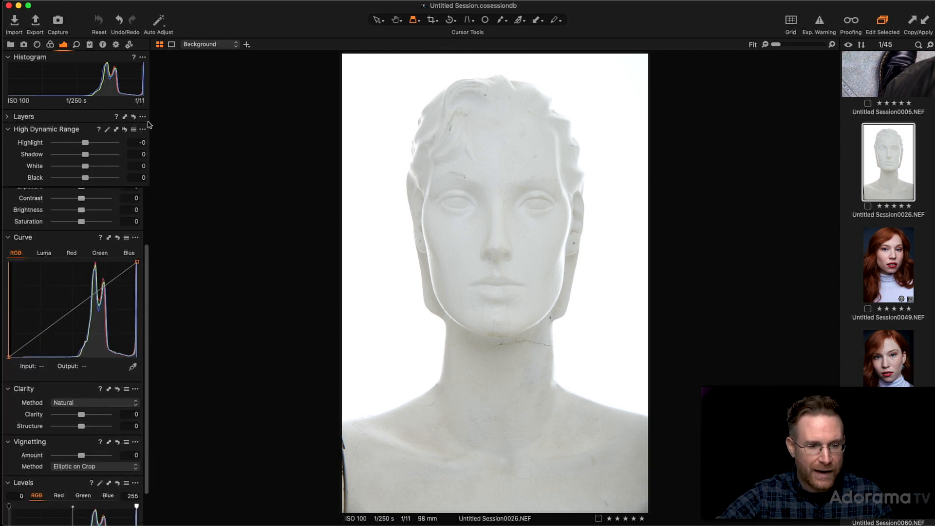
- Move High Dynamic Range to the scrollable area via its ••• menu
left_click(142, 130)
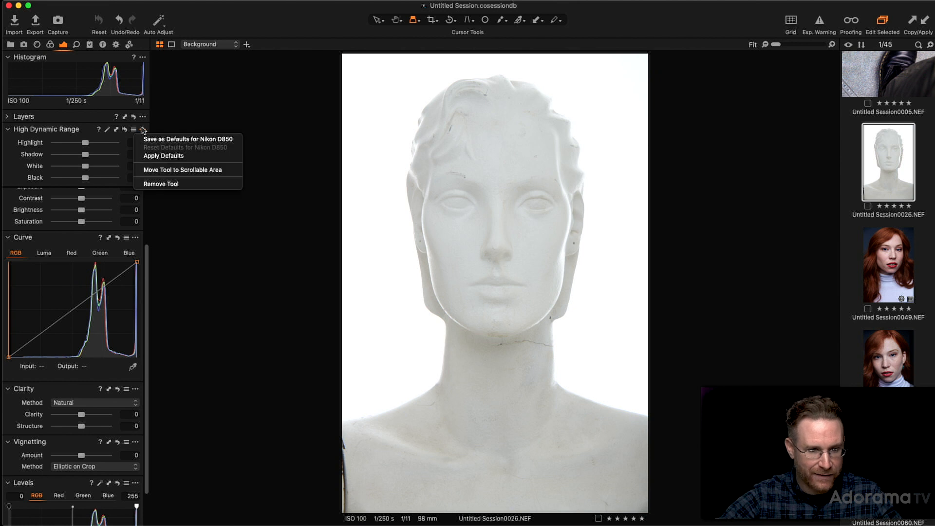
mouse_move(182, 170)
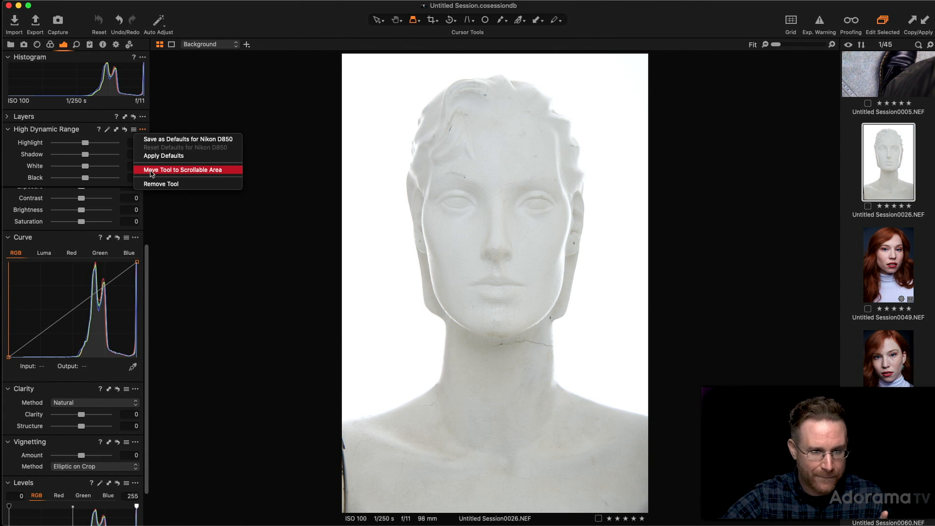
left_click(183, 170)
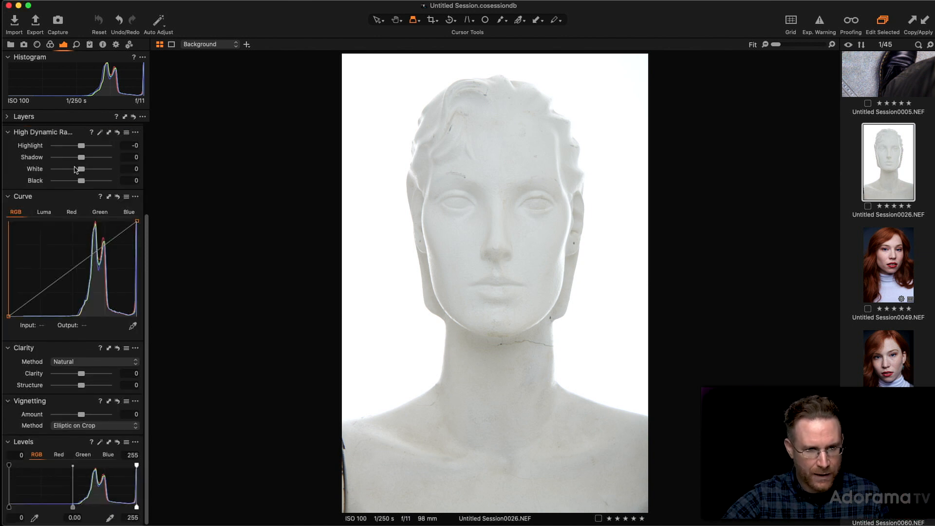
scroll("down", 3)
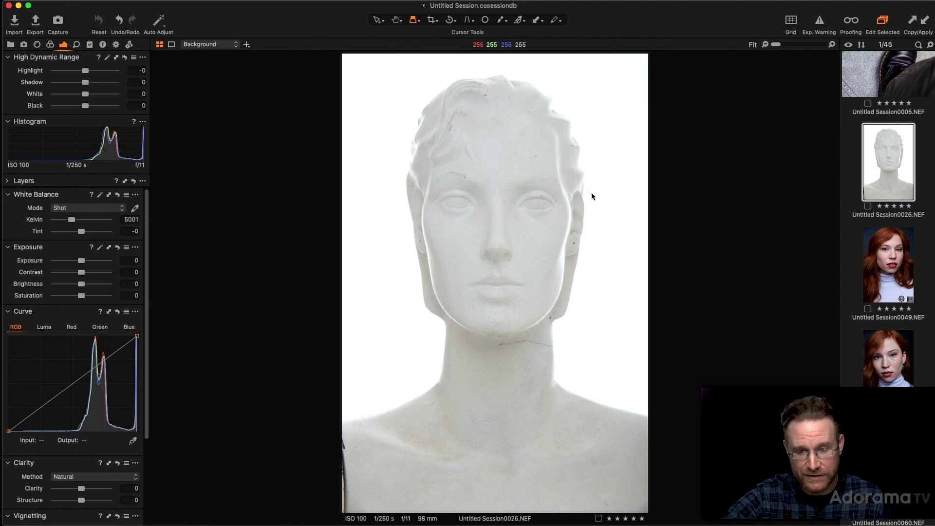
mouse_move(547, 178)
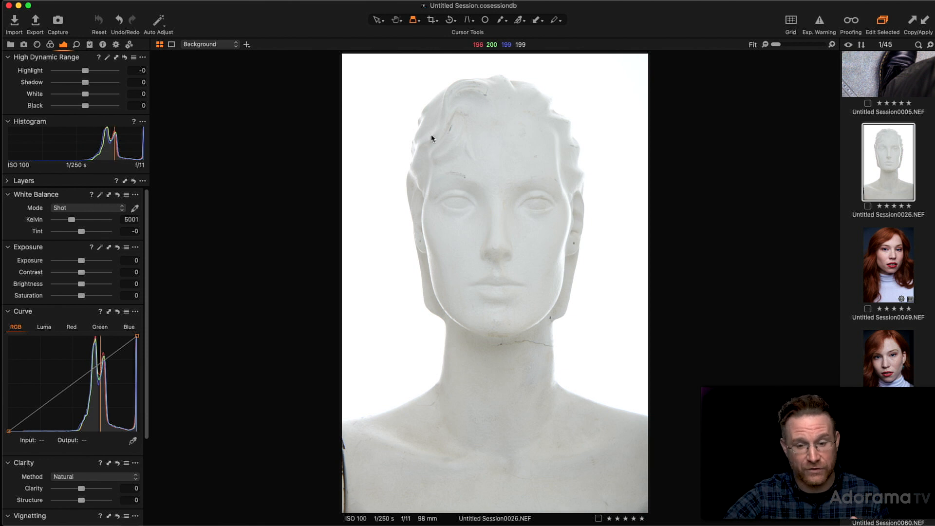
mouse_move(194, 106)
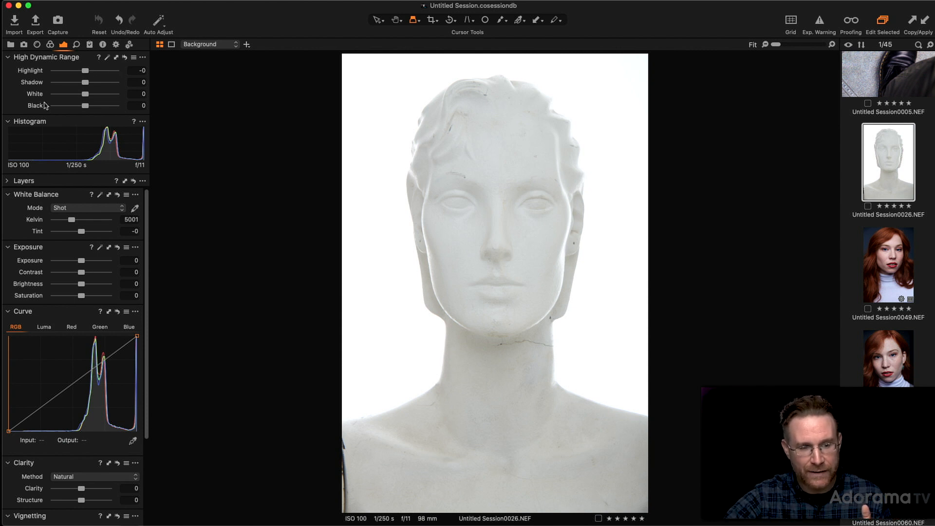
mouse_move(39, 85)
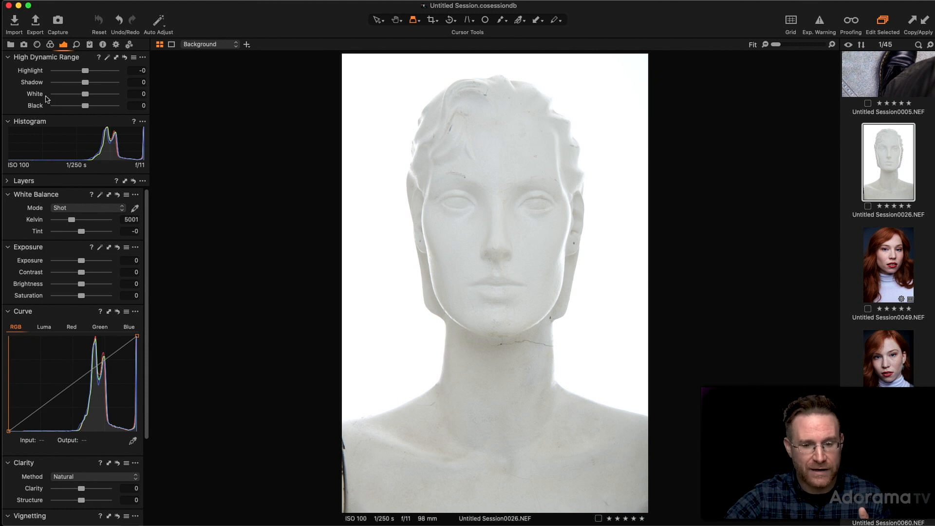
mouse_move(169, 99)
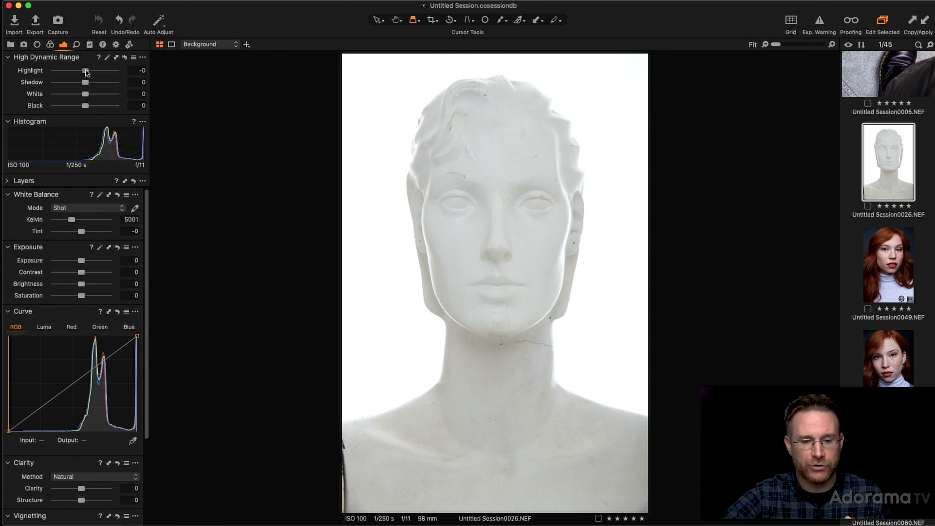
- Try several Highlight values, settling on roughly -39 recovery
left_click_drag(83, 70, 67, 70)
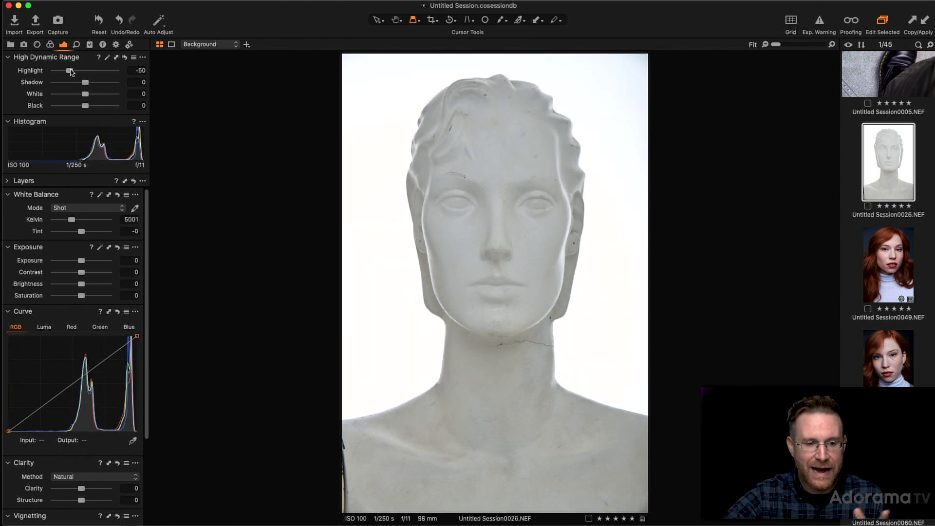
left_click_drag(63, 70, 68, 70)
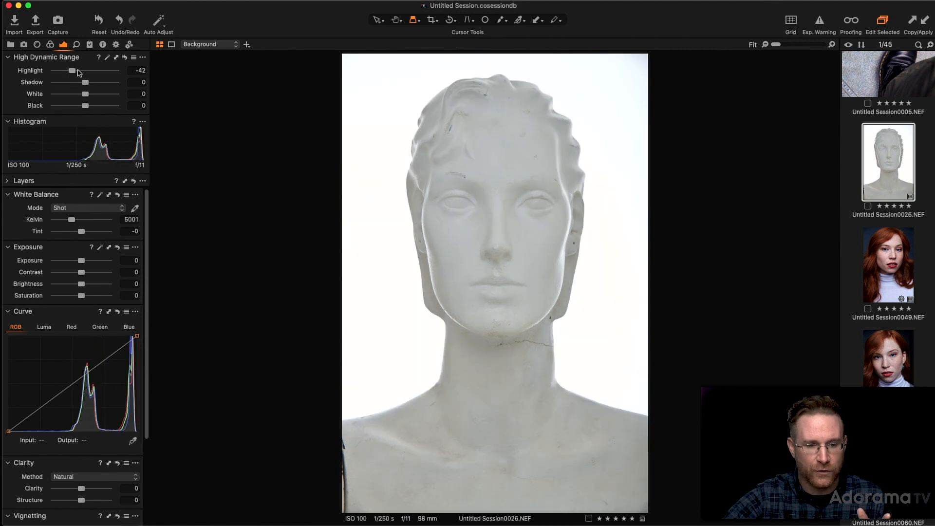
left_click_drag(72, 70, 98, 70)
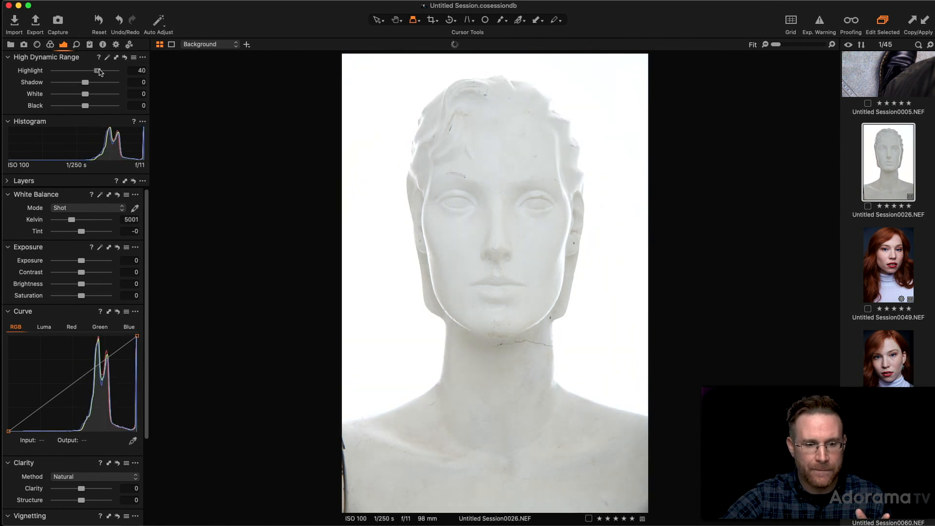
left_click_drag(96, 71, 109, 71)
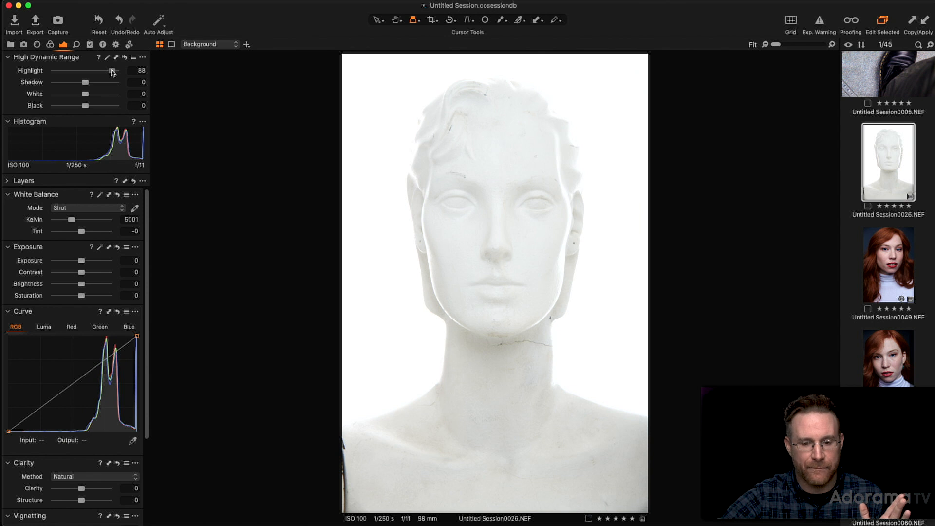
left_click_drag(111, 72, 82, 72)
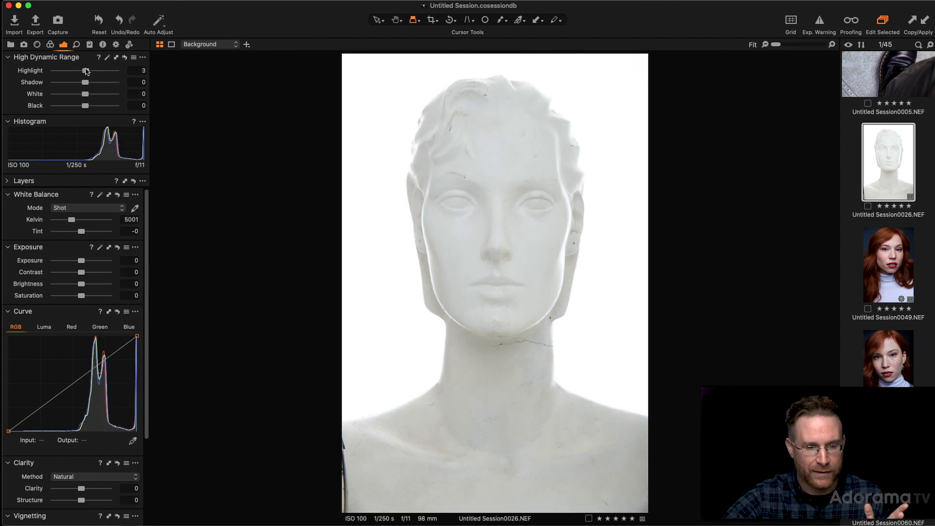
left_click_drag(81, 70, 72, 71)
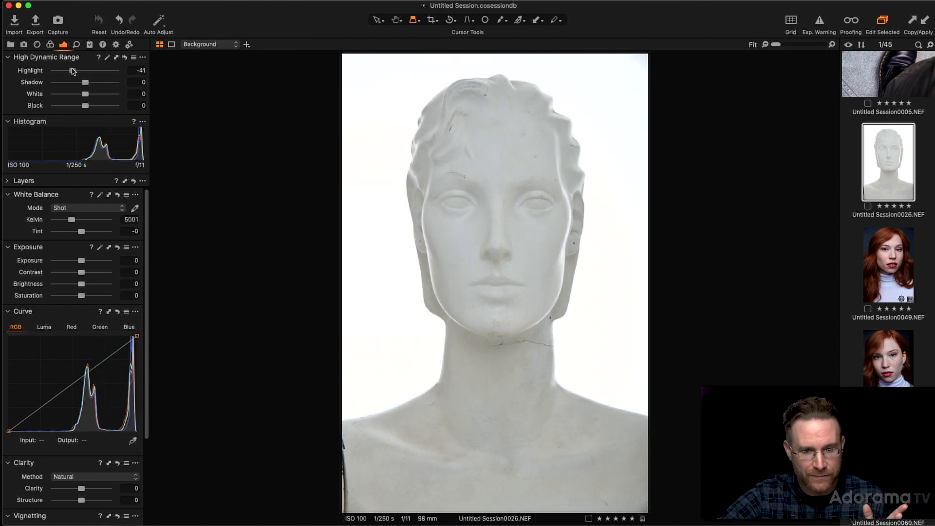
left_click_drag(70, 71, 74, 71)
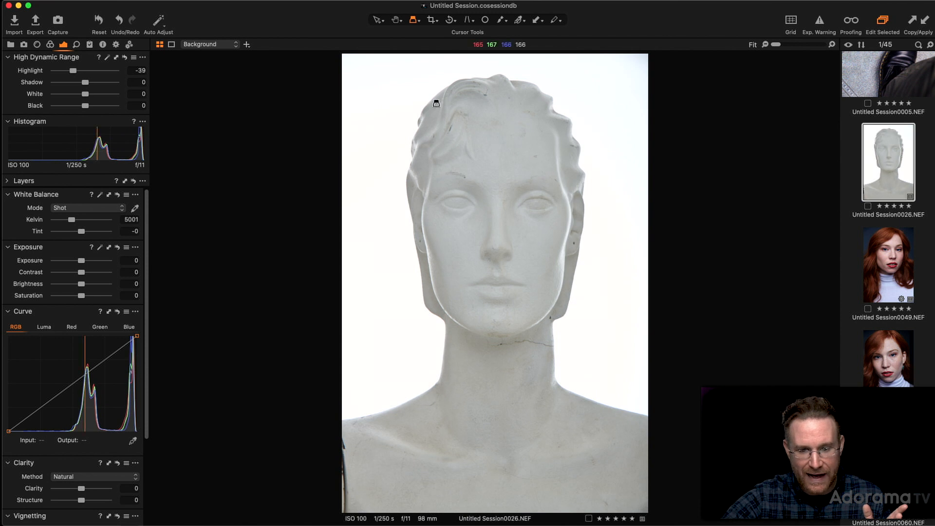
mouse_move(510, 179)
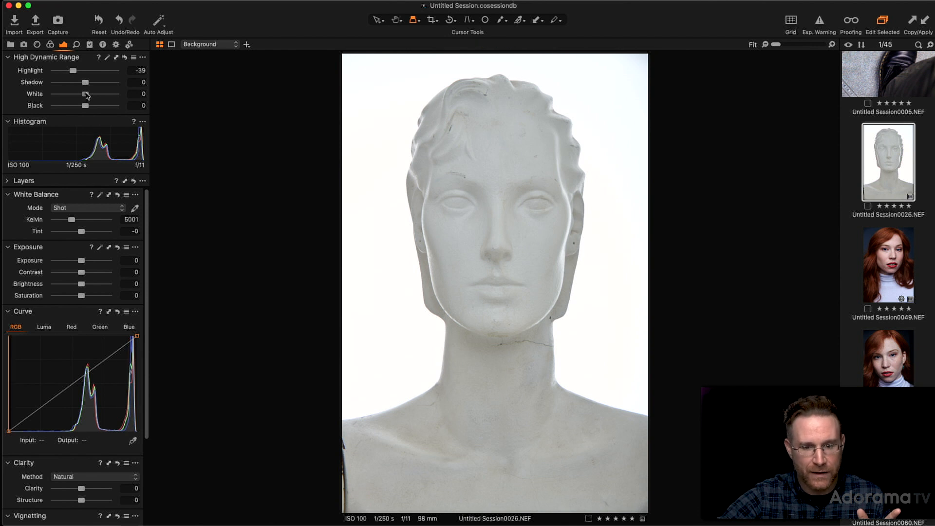
- Raise White to 53, then set Highlight to about -47
left_click_drag(83, 94, 99, 93)
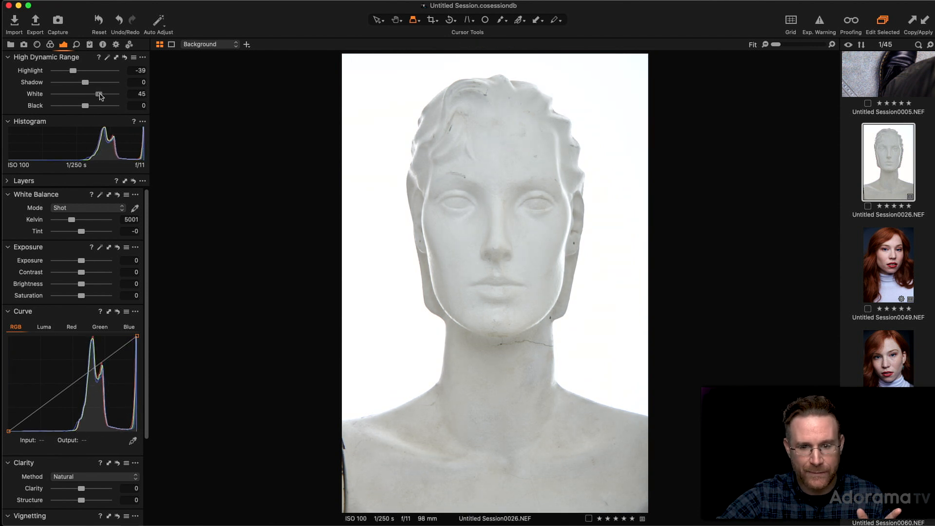
left_click_drag(94, 94, 99, 93)
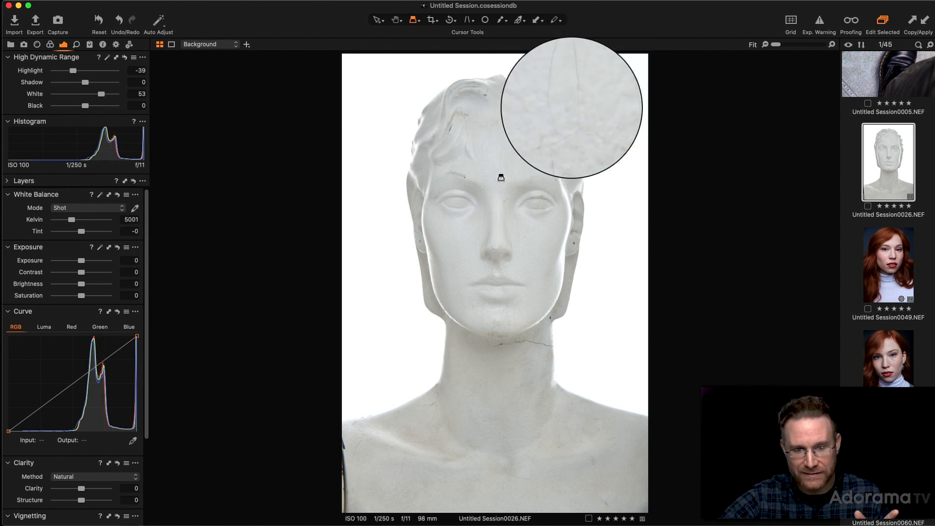
mouse_move(481, 176)
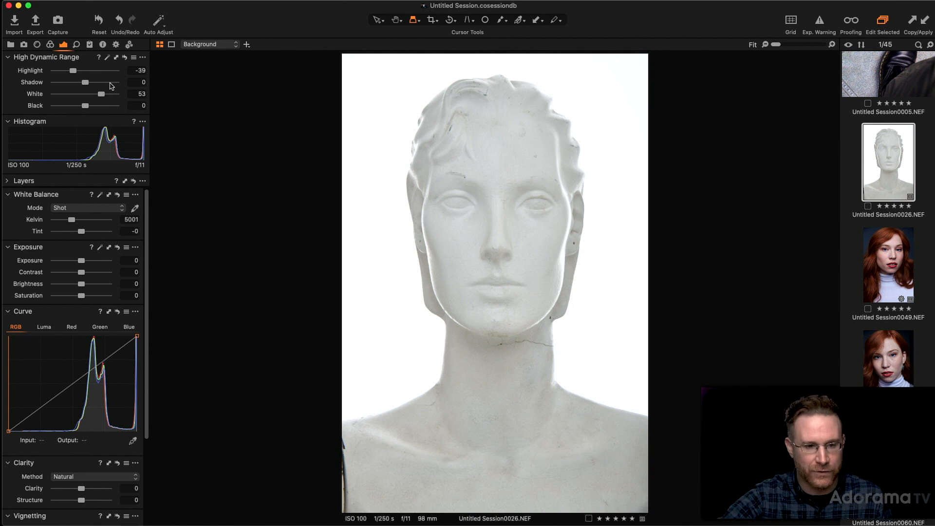
mouse_move(76, 72)
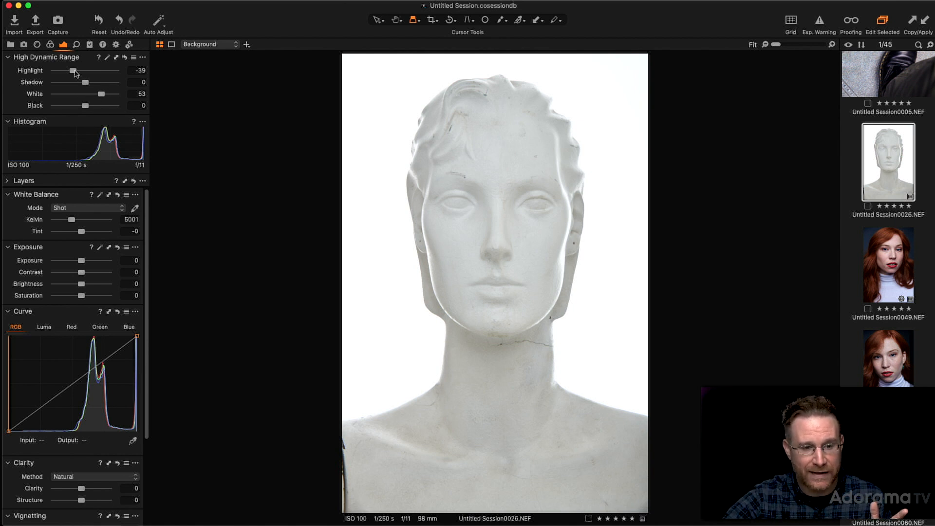
left_click_drag(65, 71, 84, 71)
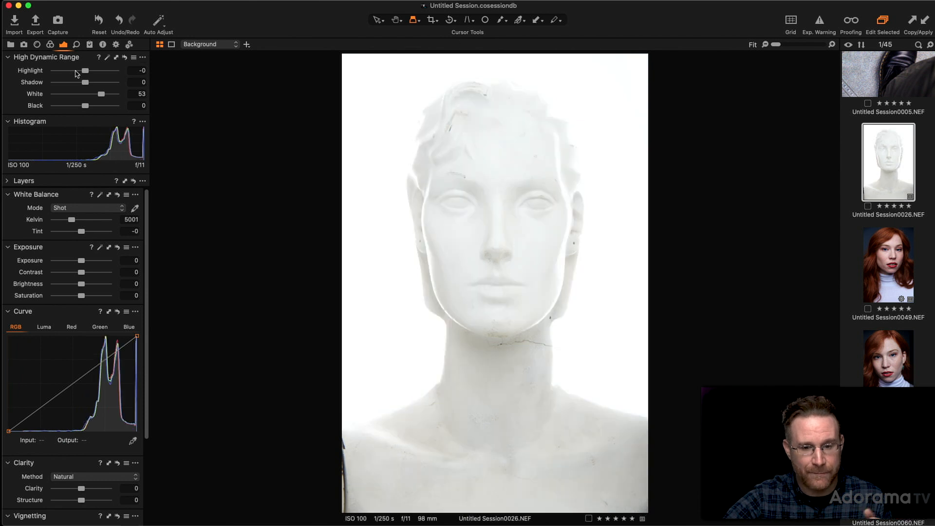
left_click_drag(83, 72, 65, 71)
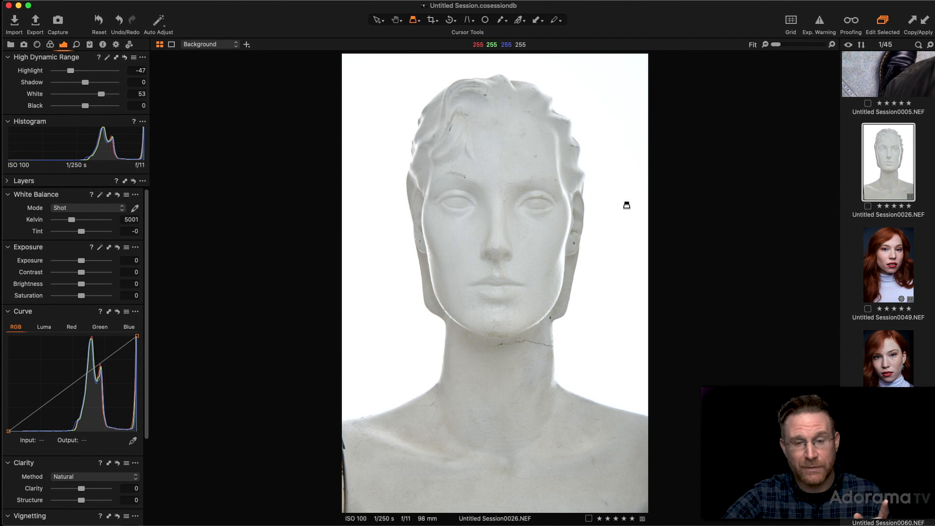
mouse_move(679, 236)
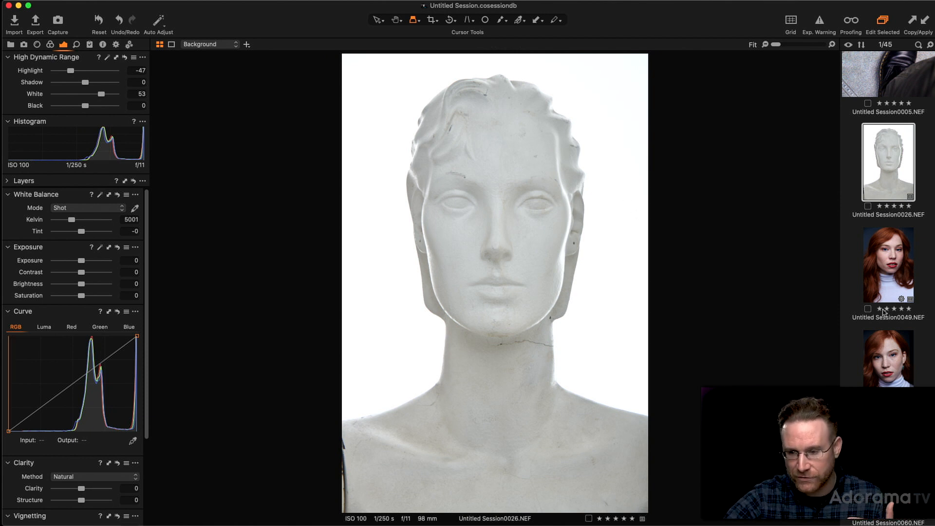
- Open Session0049 and set High Dynamic Range Black to -22 and Shadow to 22
left_click(887, 265)
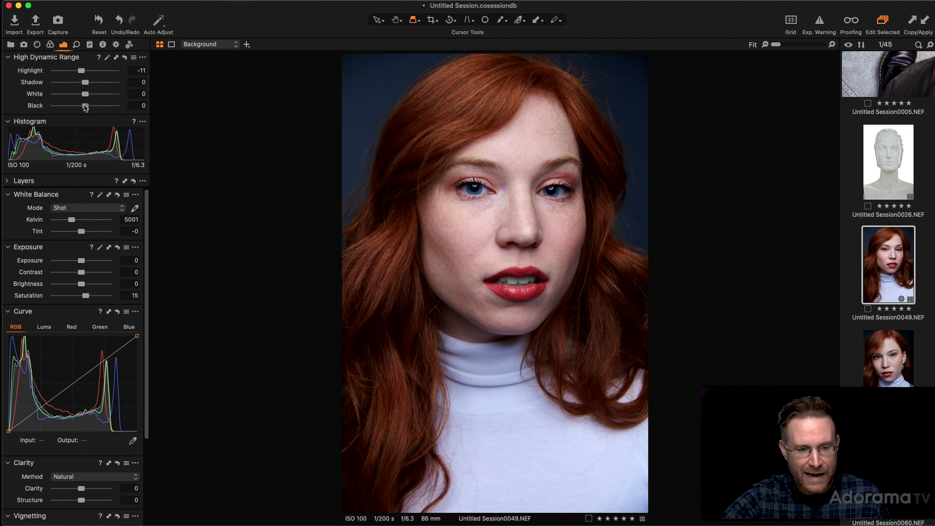
left_click_drag(84, 105, 88, 106)
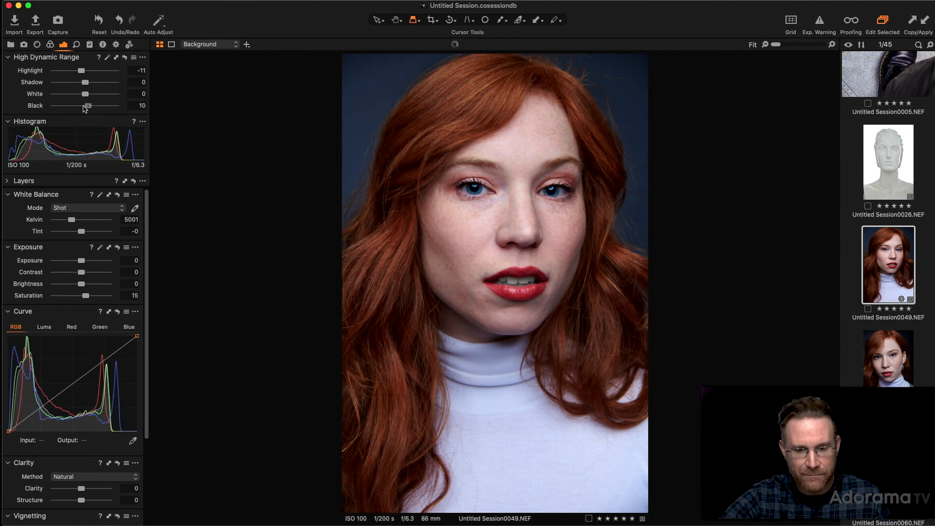
left_click_drag(89, 105, 80, 106)
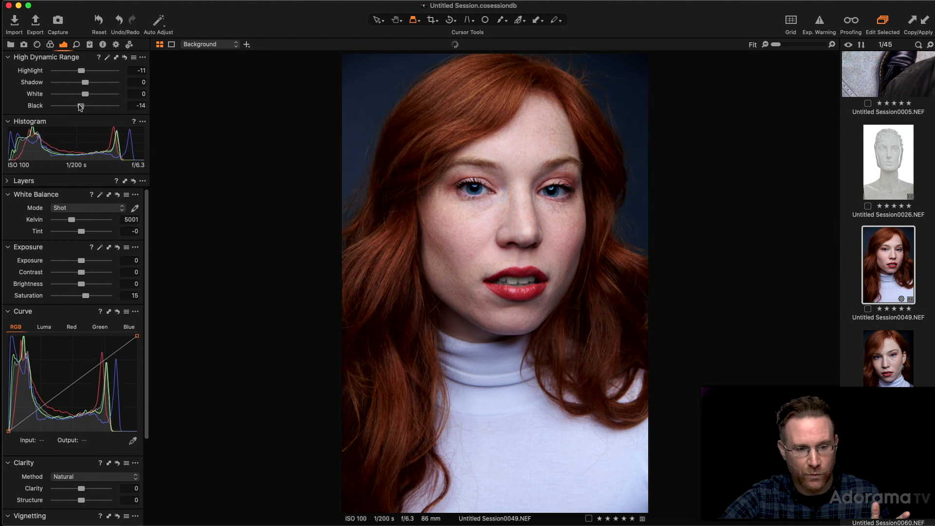
left_click_drag(87, 106, 77, 106)
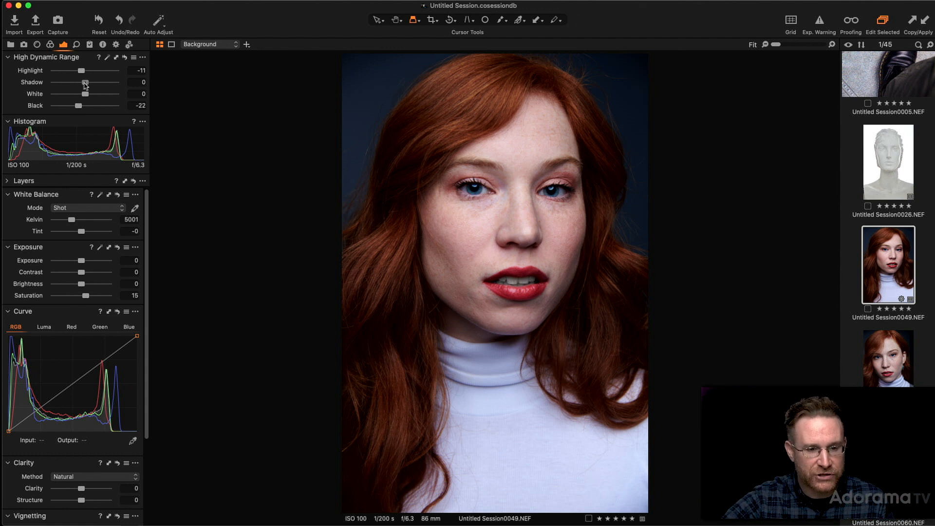
left_click_drag(76, 82, 93, 82)
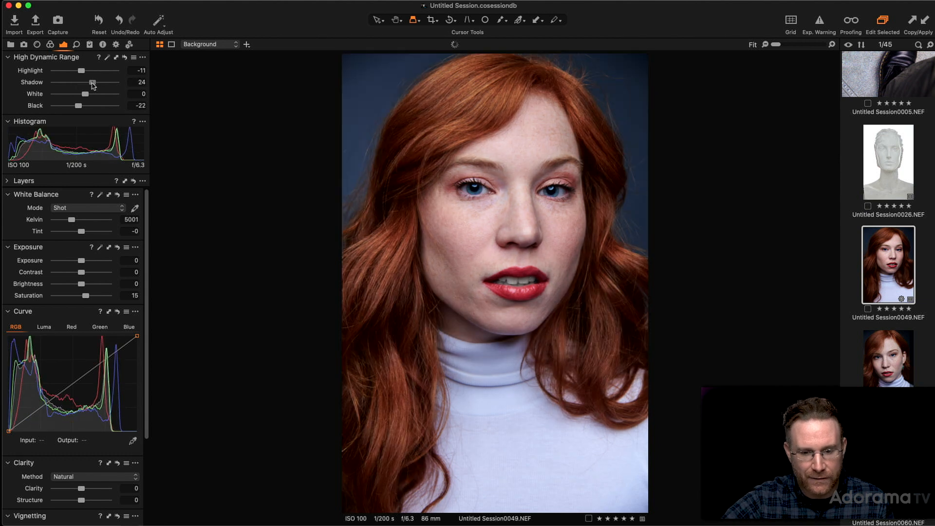
left_click_drag(92, 82, 91, 82)
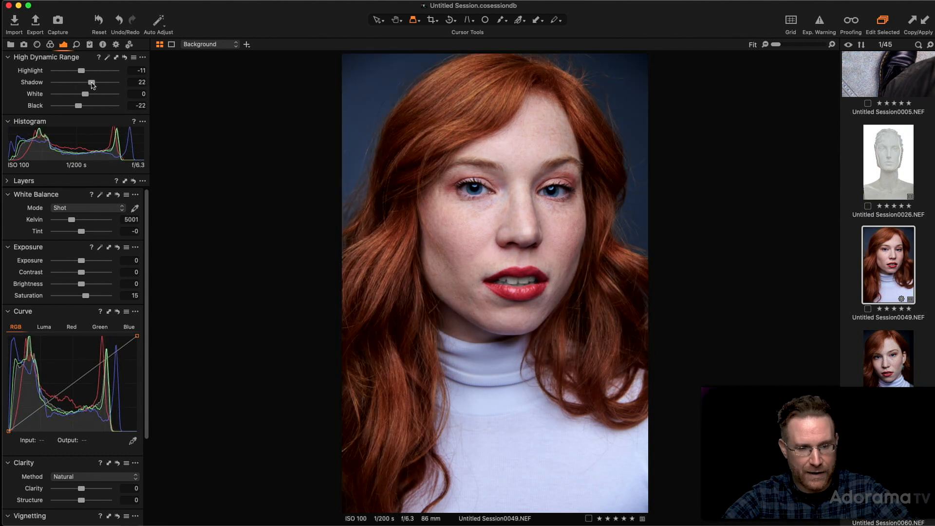
left_click_drag(90, 82, 78, 82)
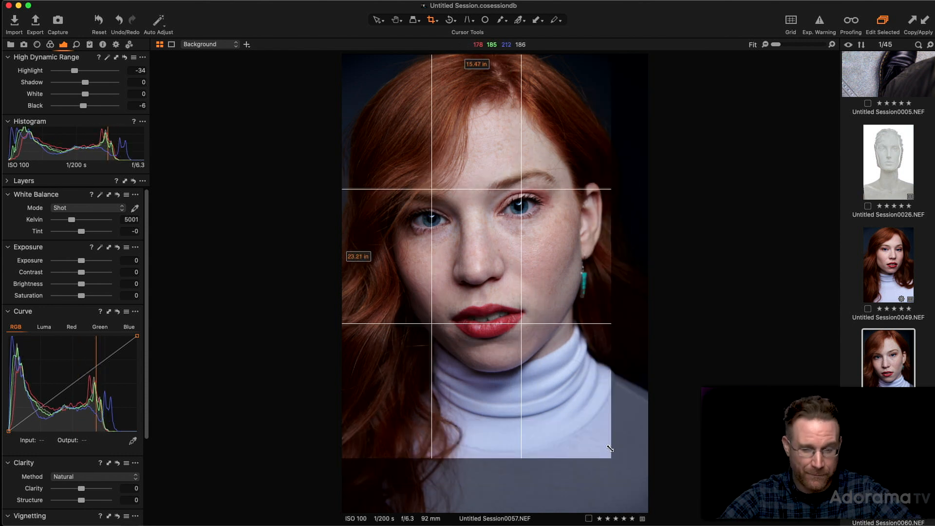
- Drag a tighter crop around Session0057's face and upper turtleneck
left_click_drag(609, 448, 621, 464)
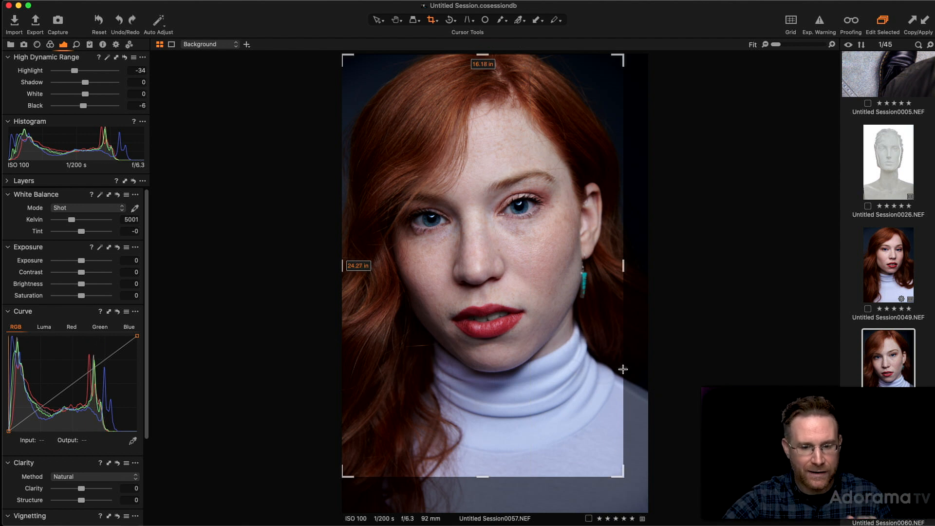
mouse_move(553, 322)
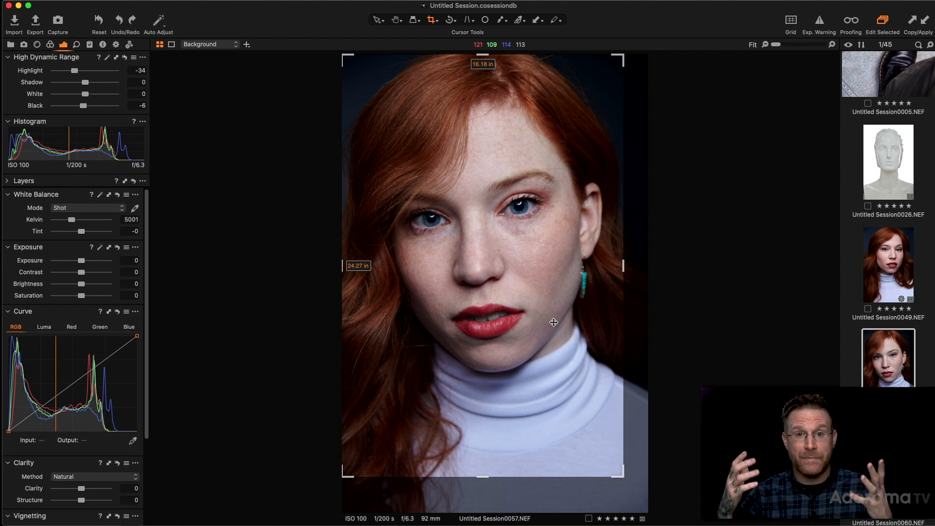
mouse_move(553, 326)
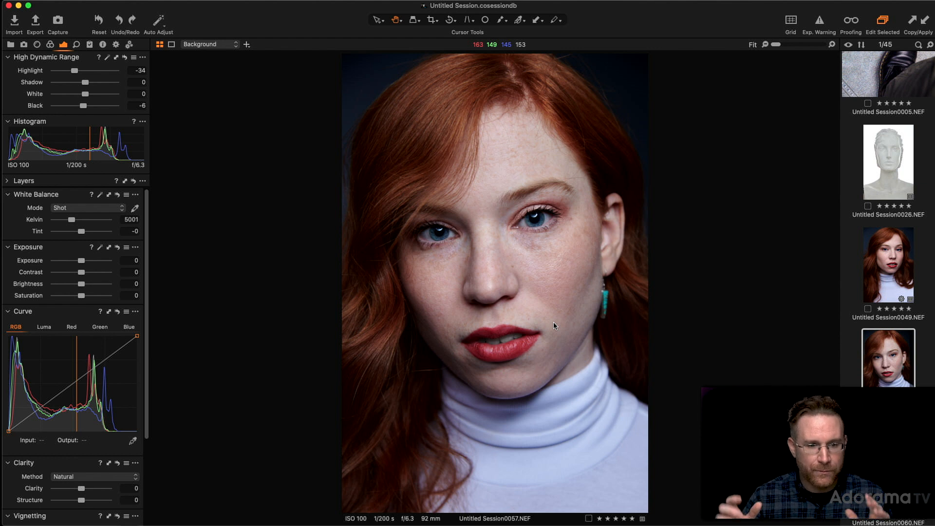
mouse_move(43, 82)
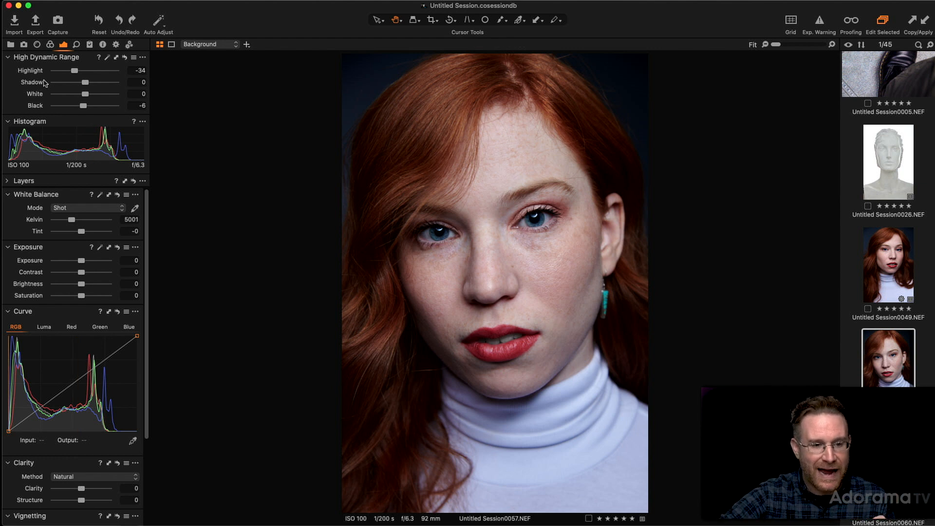
left_click(11, 45)
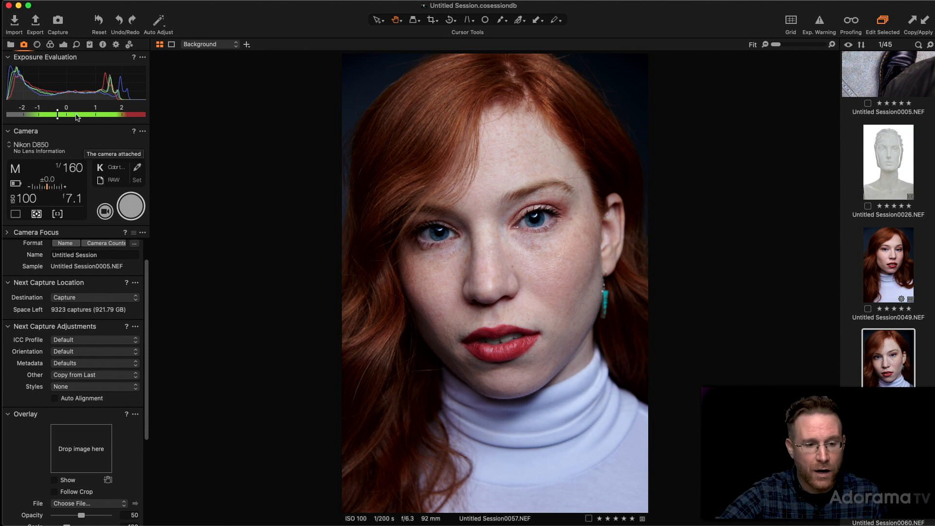
left_click(6, 130)
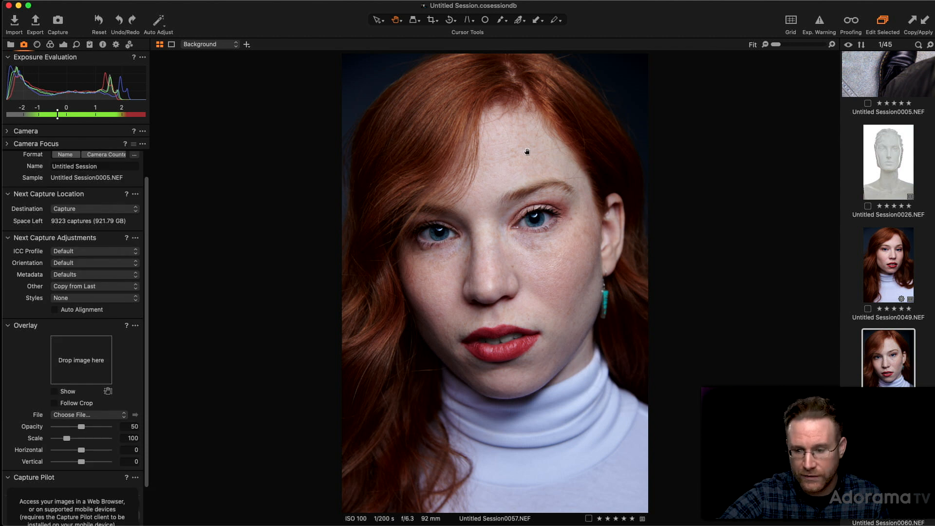
mouse_move(885, 364)
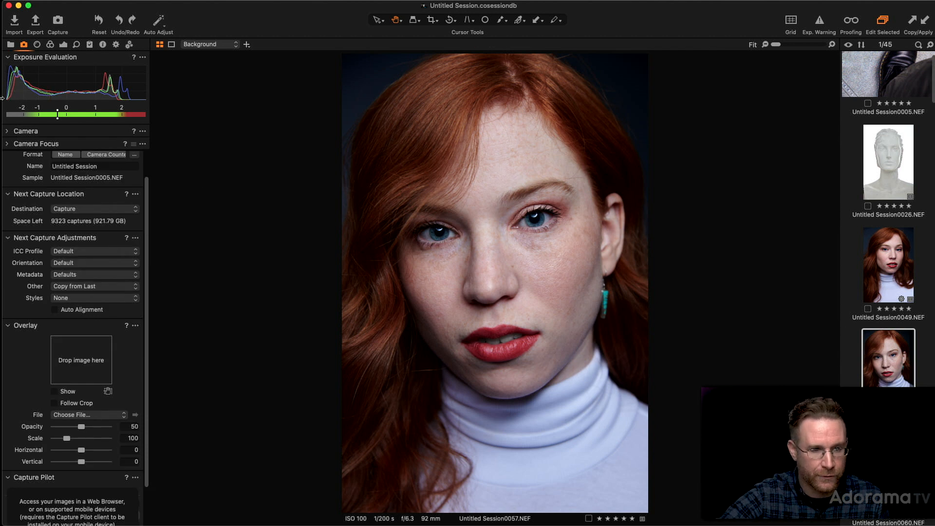
left_click(50, 44)
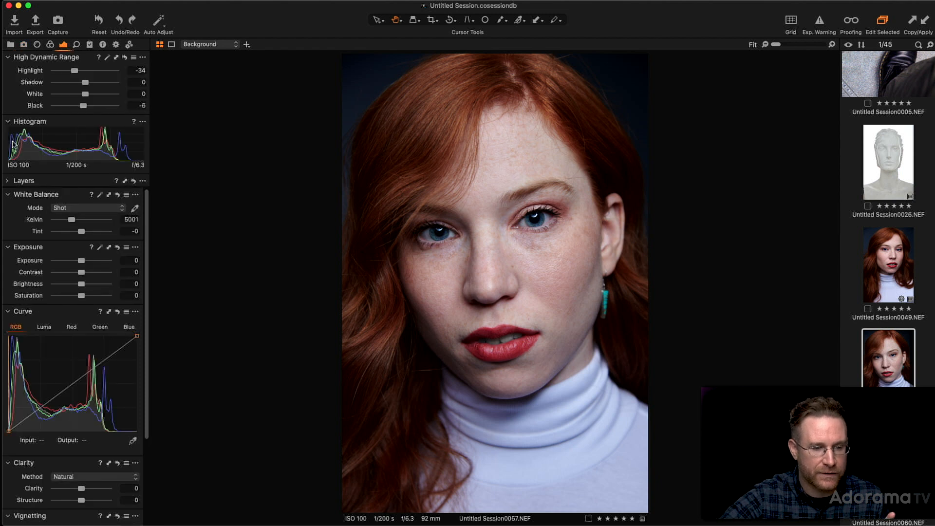
- Expand the Layers list and select the teeth and eye color layers
left_click(24, 180)
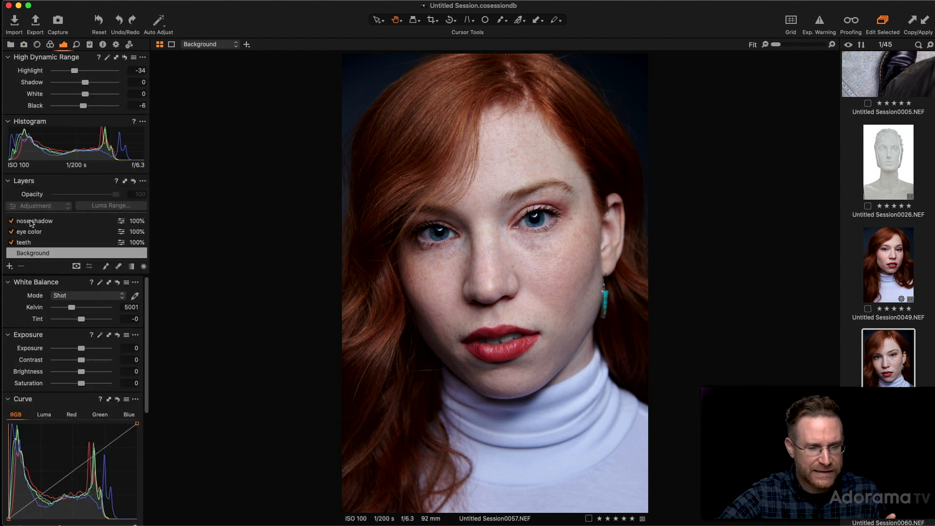
left_click(25, 242)
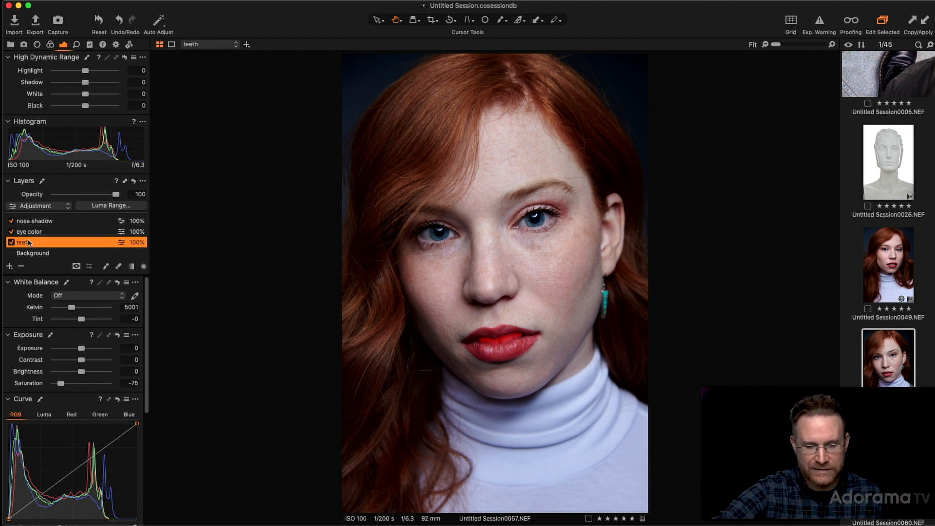
left_click(29, 232)
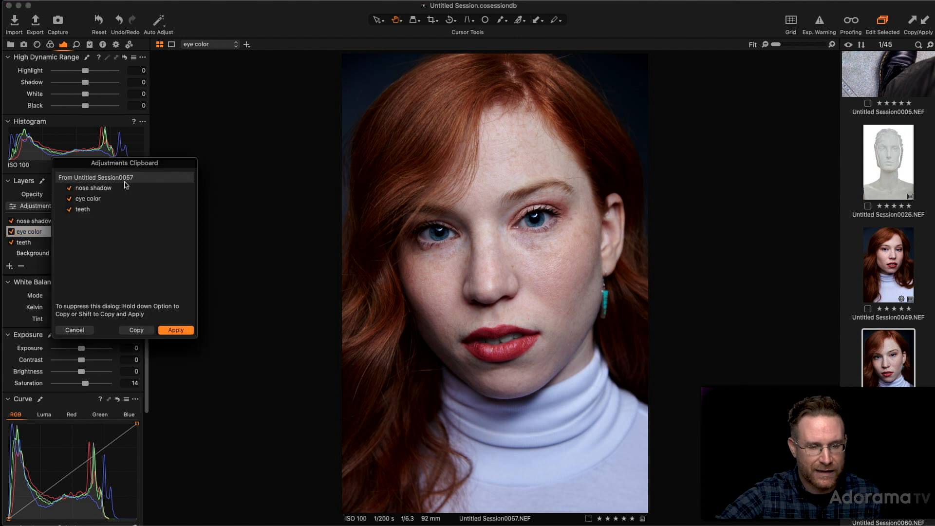
mouse_move(84, 190)
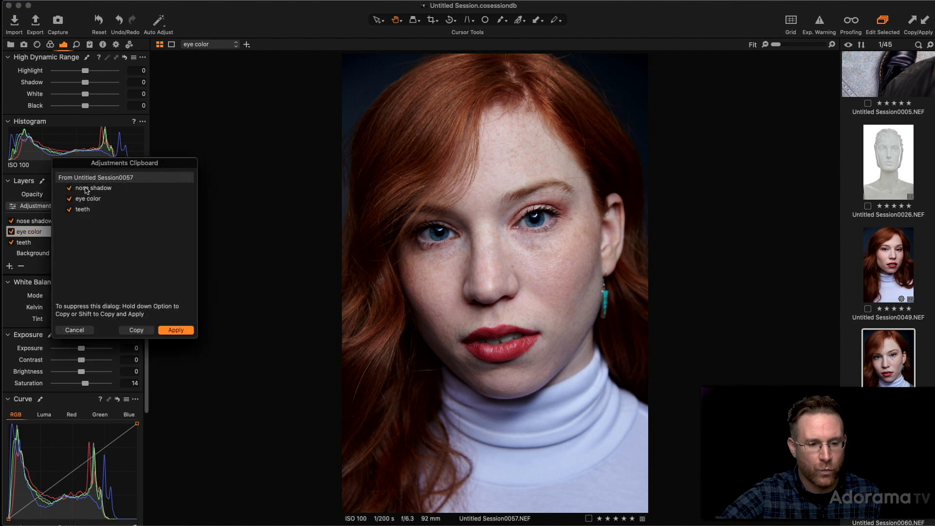
mouse_move(86, 208)
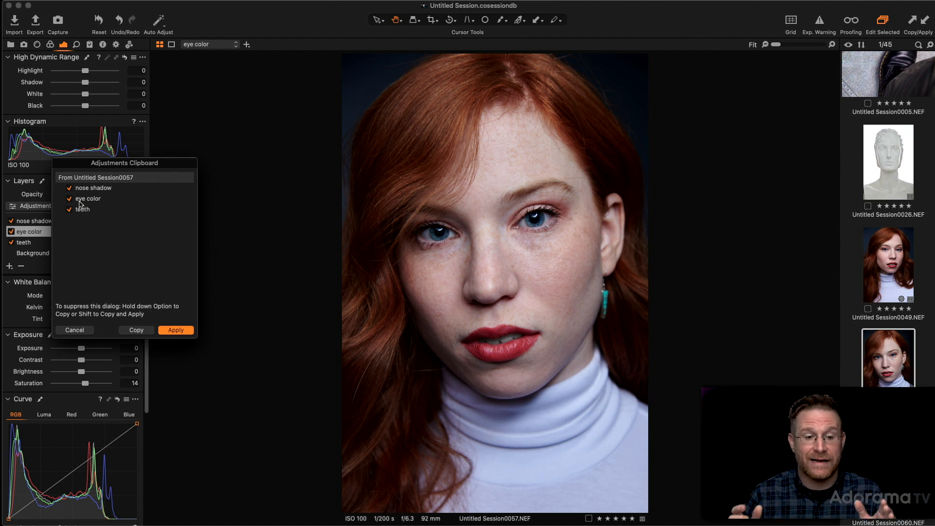
mouse_move(93, 250)
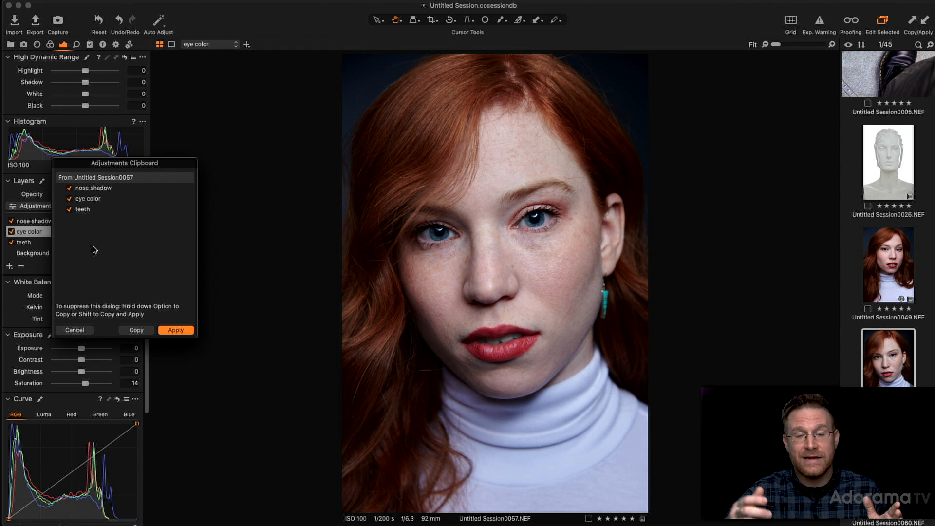
mouse_move(83, 213)
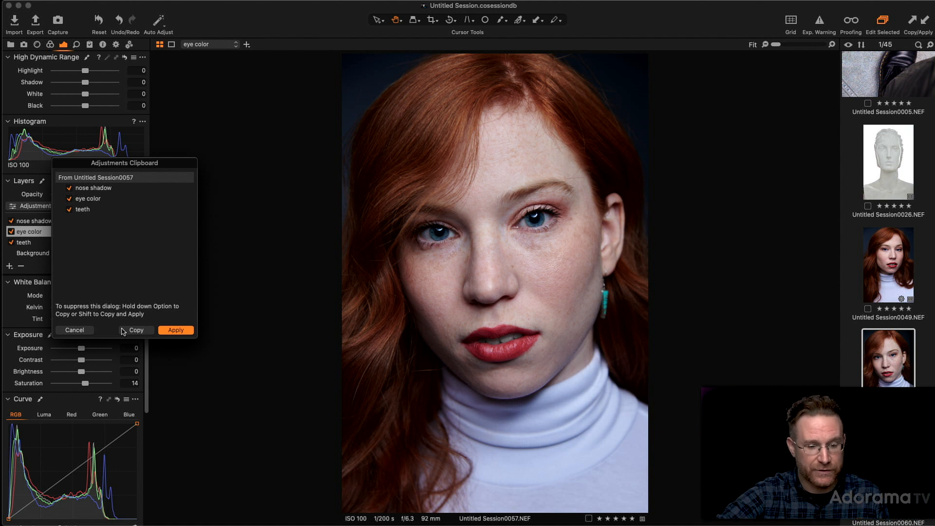
- Copy the nose shadow, eye color and teeth layer adjustments
left_click(175, 330)
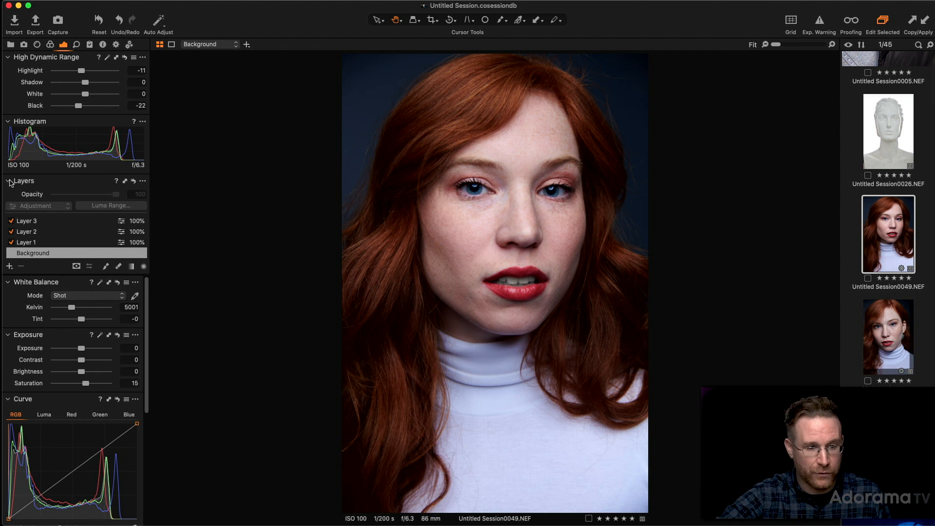
- Refresh the layer list, select the eye color layer and dismiss its options menu
left_click(6, 181)
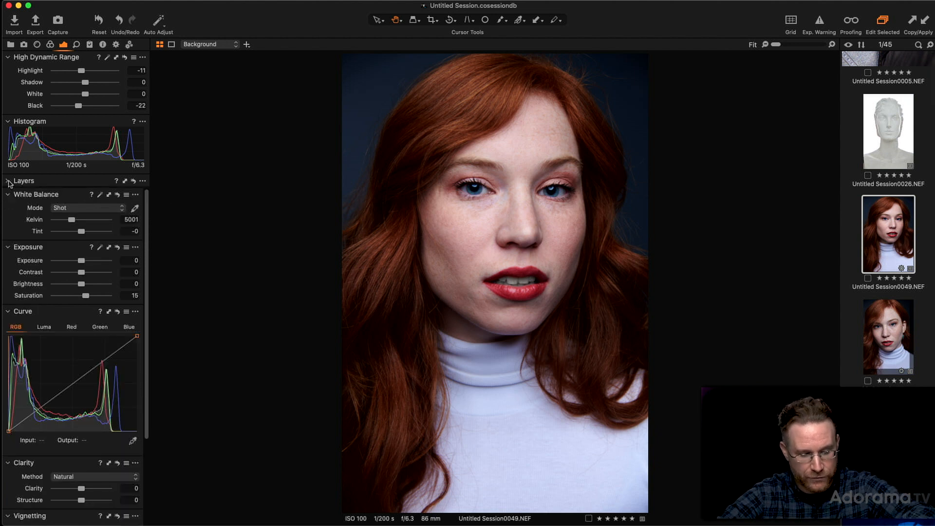
left_click(24, 181)
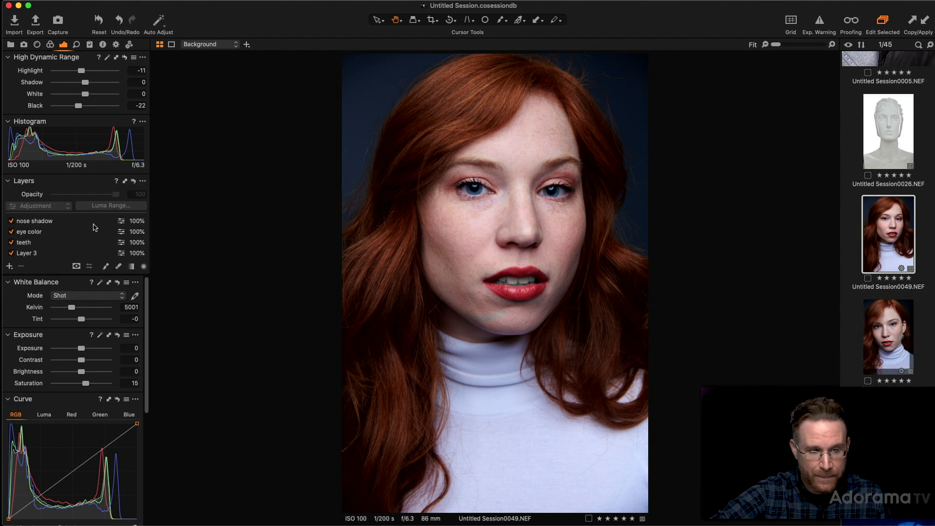
left_click(32, 231)
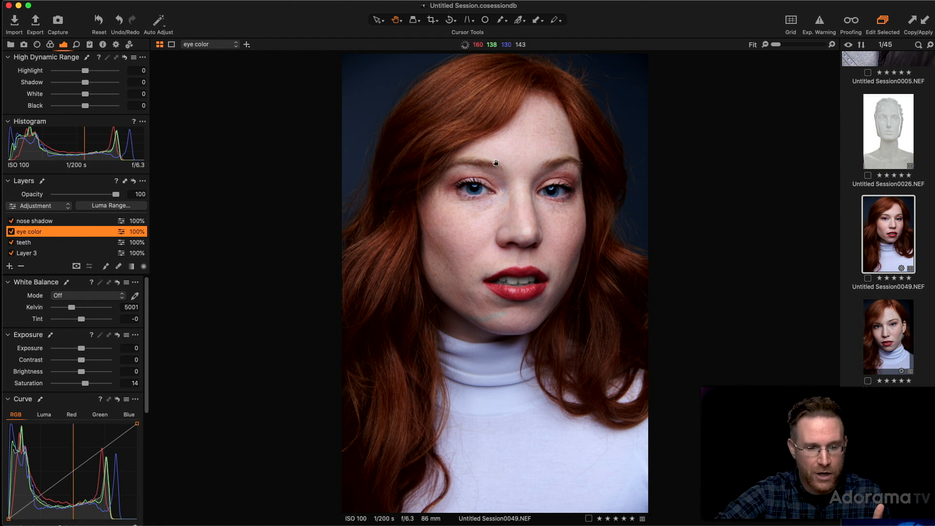
left_click(142, 181)
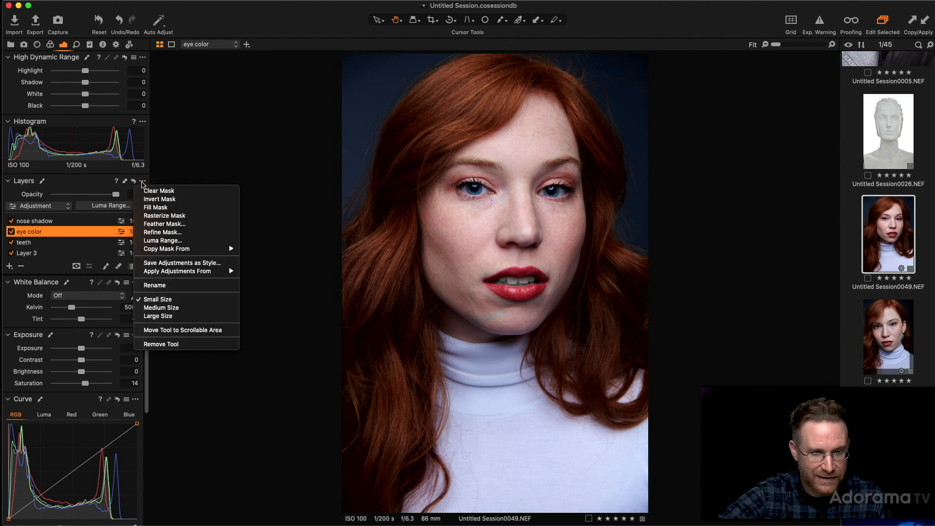
left_click(149, 190)
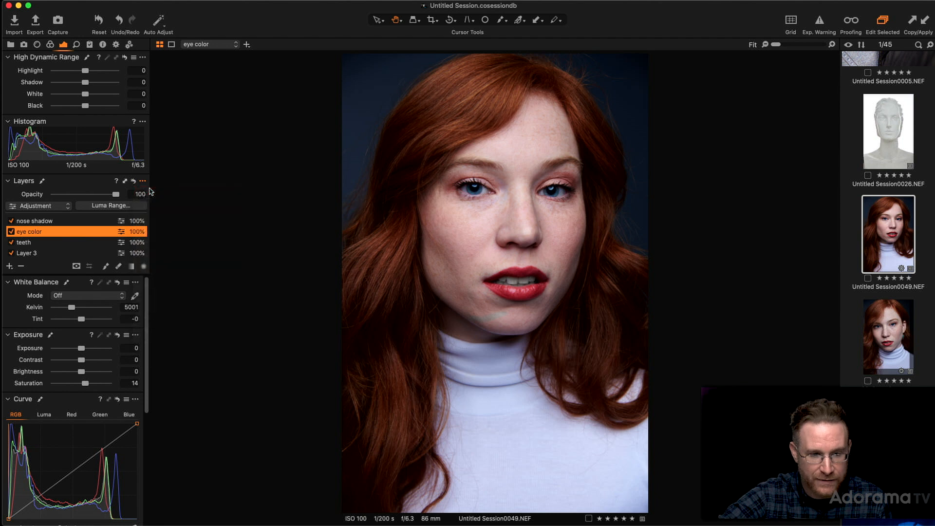
mouse_move(474, 193)
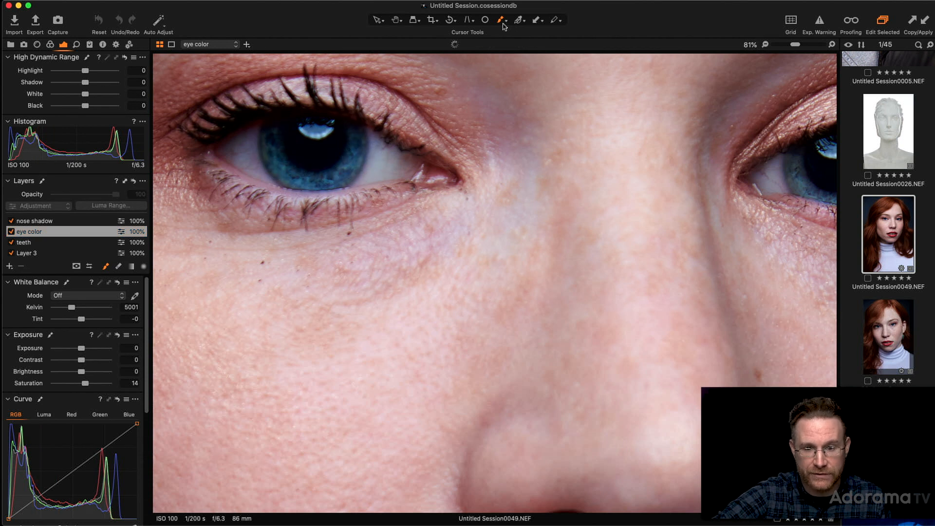
- Set the Draw Mask option to Always Display Mask
left_click(502, 20)
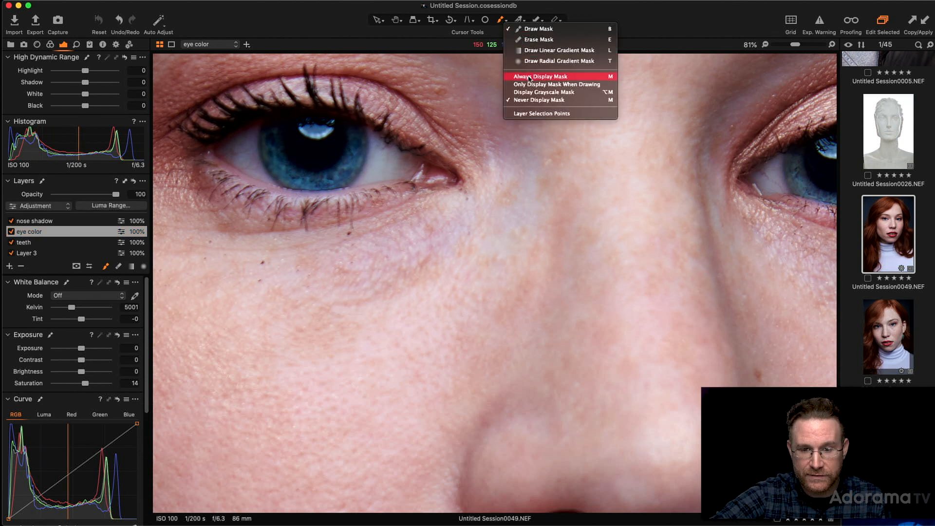
left_click(540, 76)
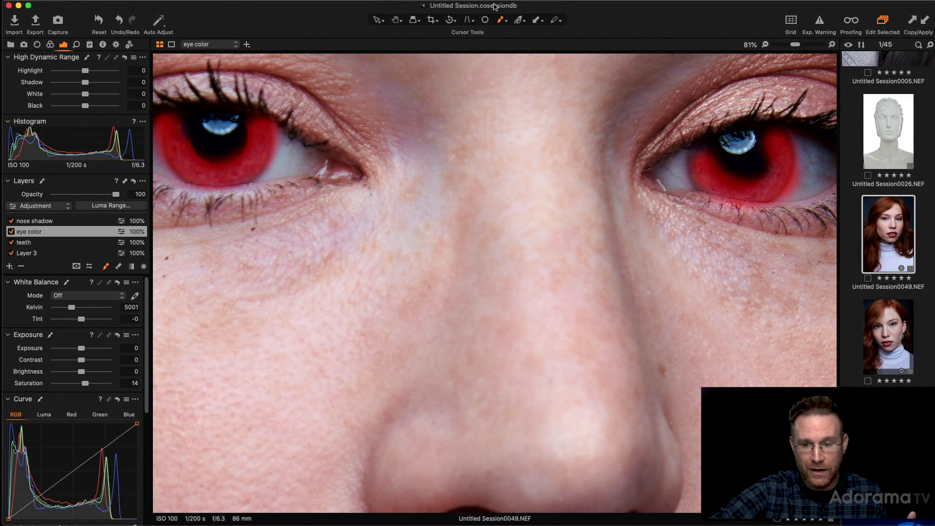
mouse_move(502, 20)
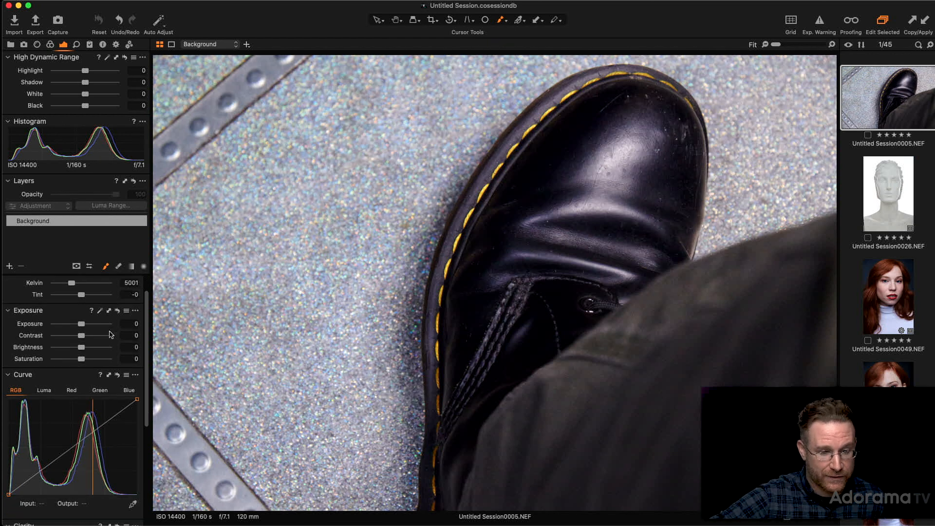
- Show the Details tab's Noise Reduction and zoom in on the boot's stitching
left_click(23, 44)
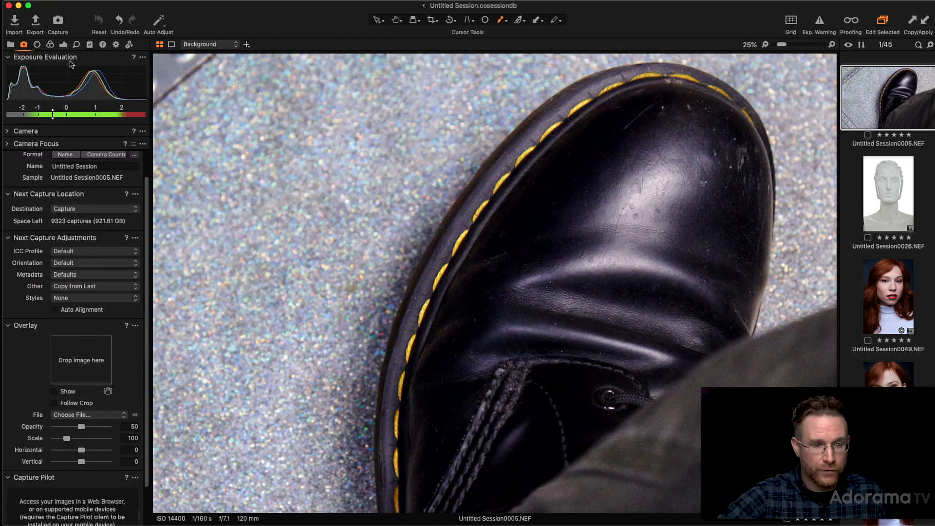
left_click(75, 45)
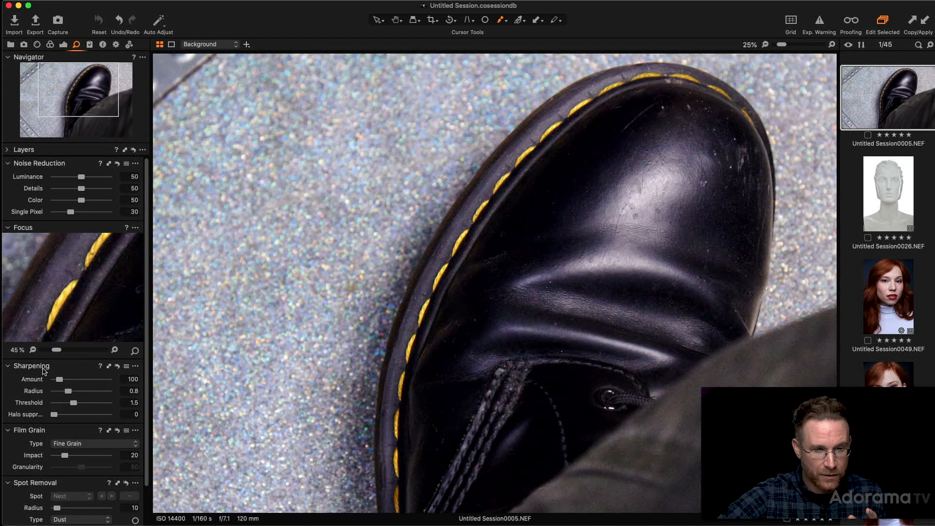
mouse_move(51, 236)
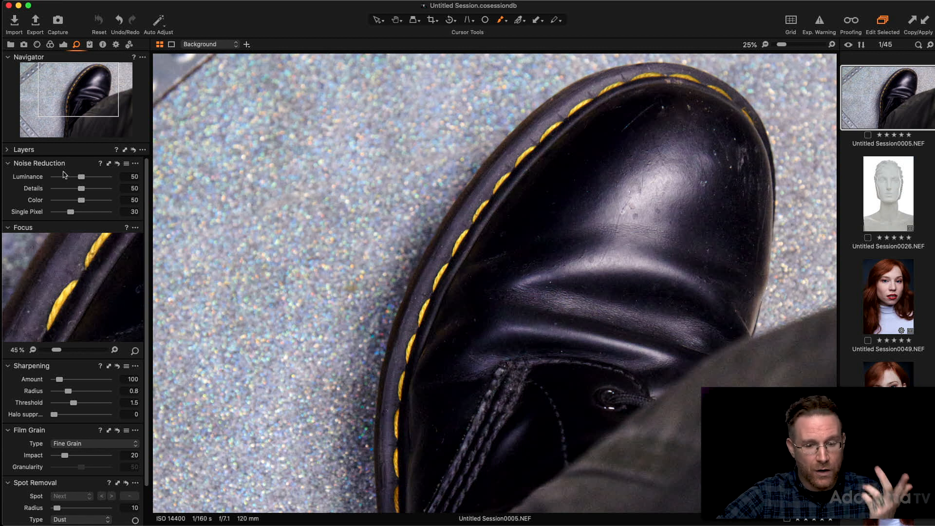
left_click(446, 165)
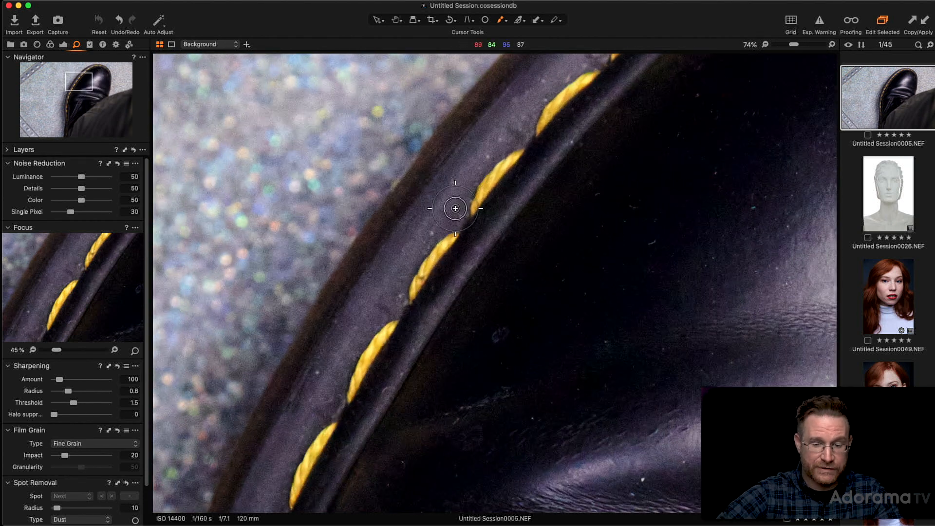
mouse_move(452, 211)
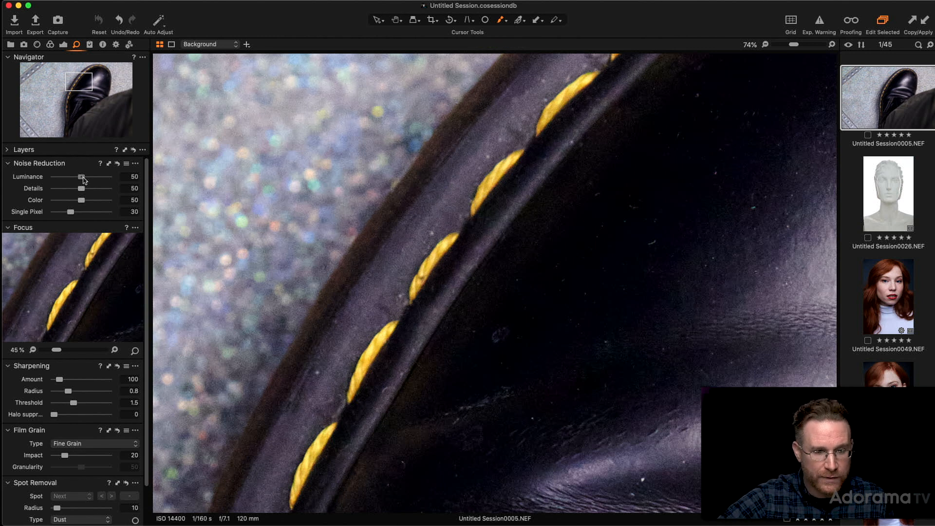
- Compare Luminance at 50 and 89, then settle Luminance at 92 and Details at 69
left_click_drag(82, 177, 103, 177)
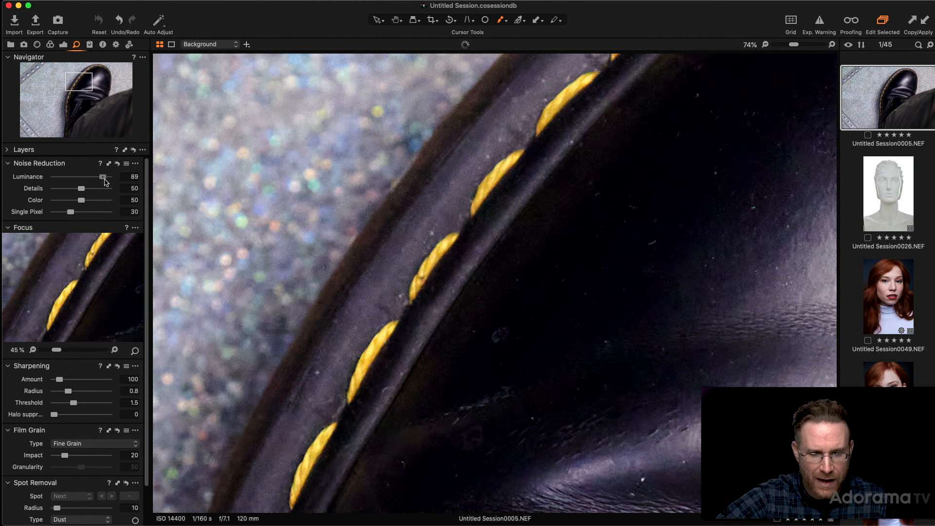
left_click_drag(103, 177, 110, 177)
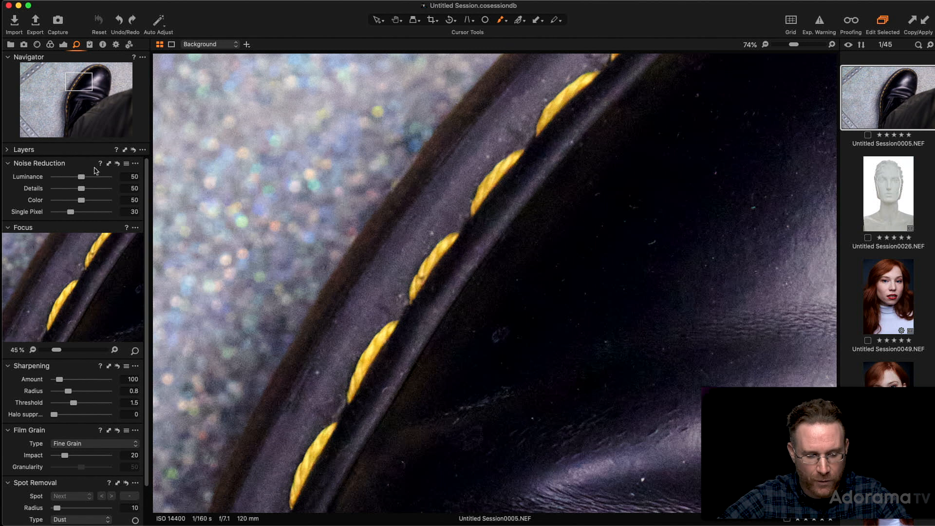
left_click_drag(79, 177, 103, 176)
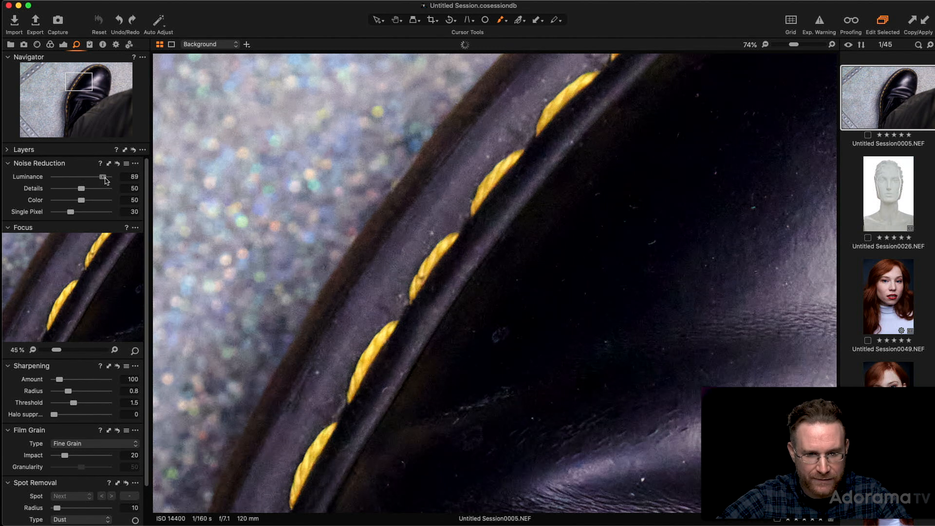
left_click_drag(101, 176, 103, 176)
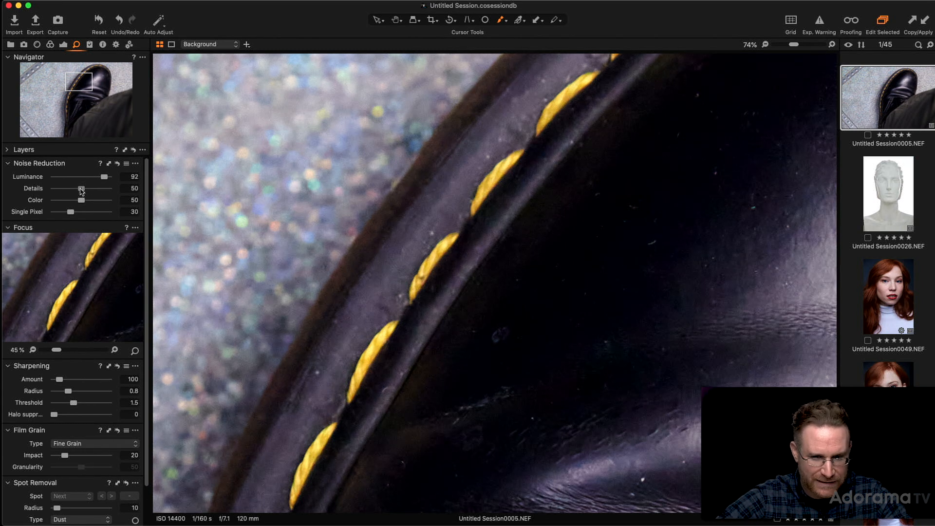
left_click_drag(73, 200, 88, 199)
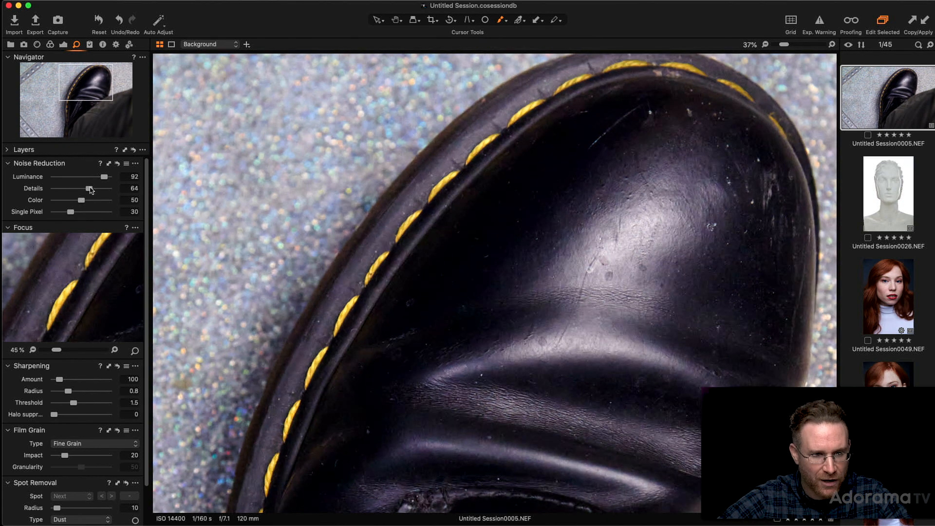
left_click_drag(88, 188, 92, 188)
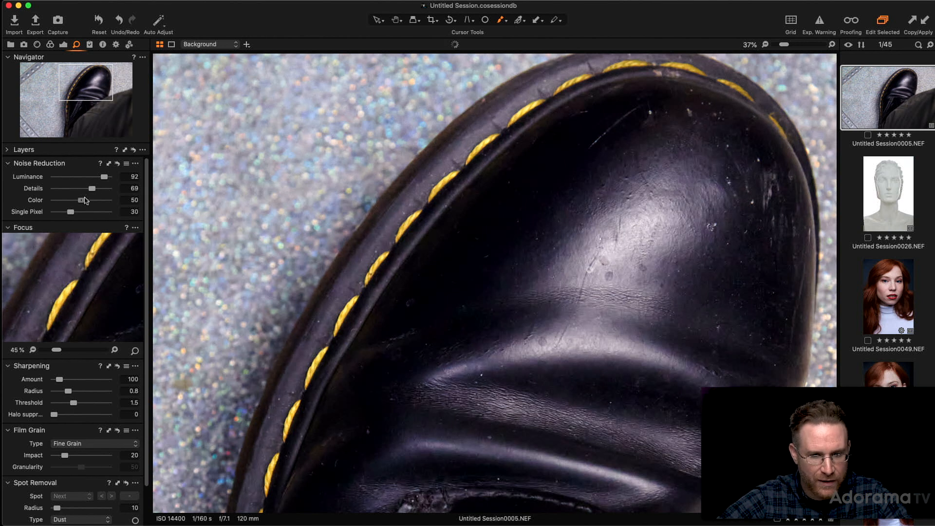